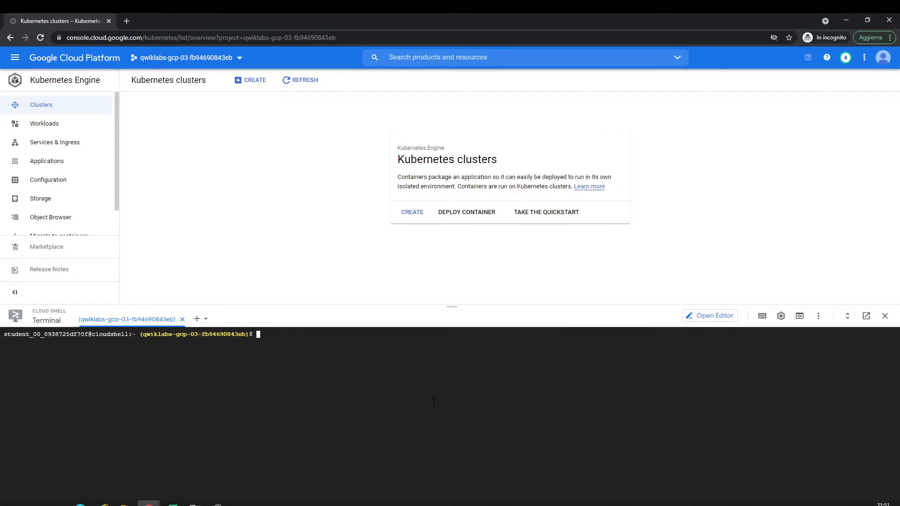
- Install apache2-utils with sudo apt-get, confirm with y, and verify with ab -V
text(sudo apt-get install apache2-utils)
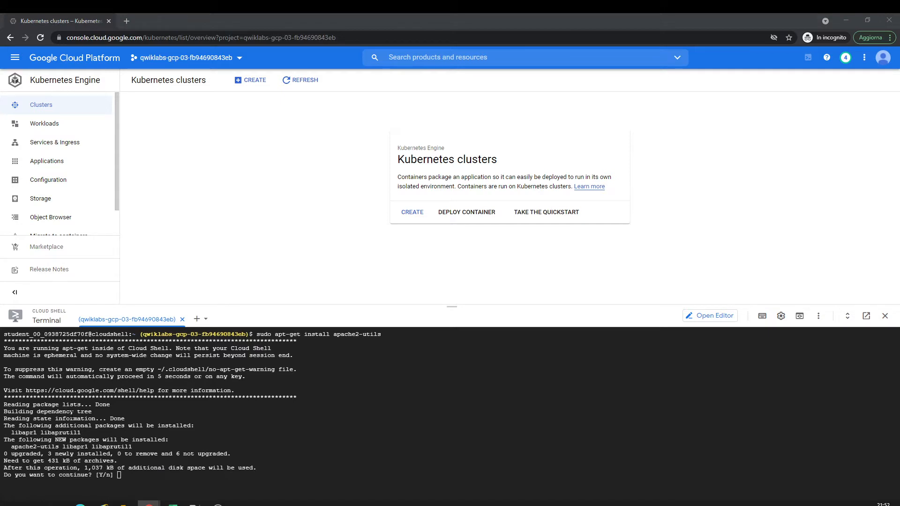
text(y)
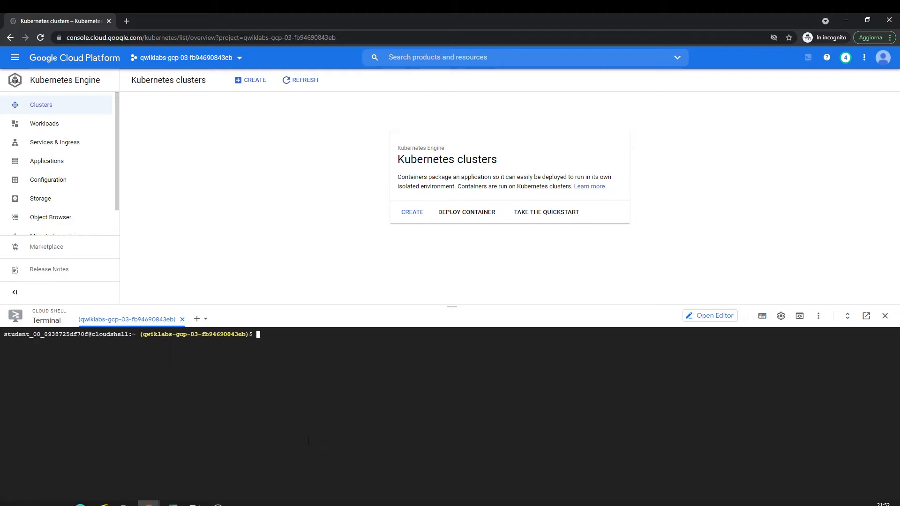
text(ab -V)
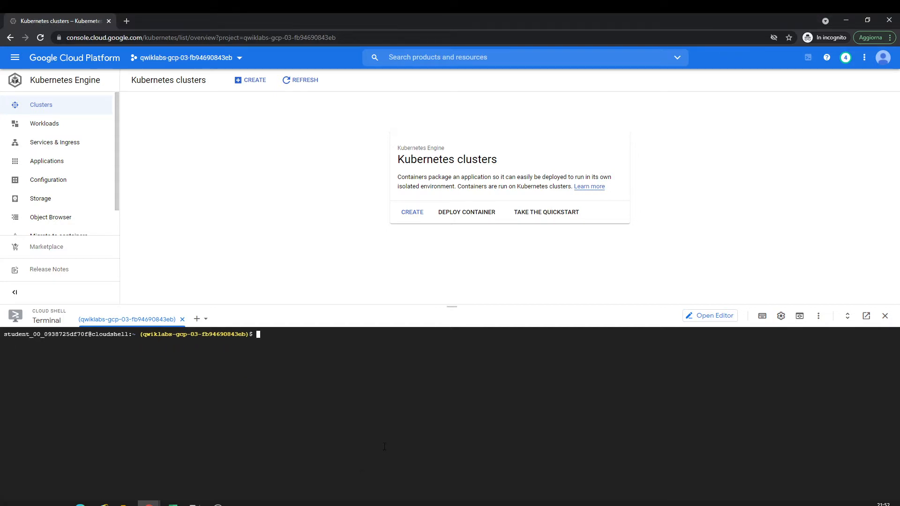
- Clone gke-migration-to-containers, cd into it, and set region us-central1 and zone us-central1-a
text(git clone https://github.com/GoogleCloudPlatform/gke-migration-to-containers.git)
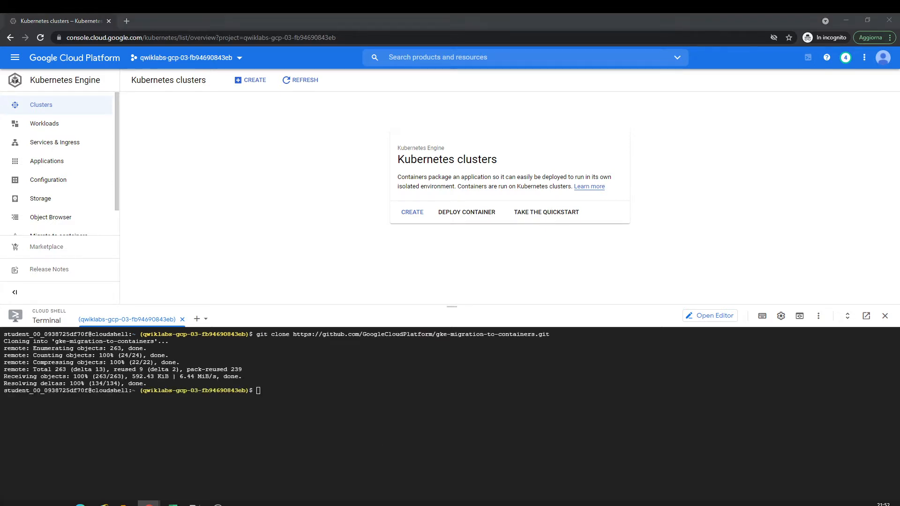
text(cd gke-migration-to-containers)
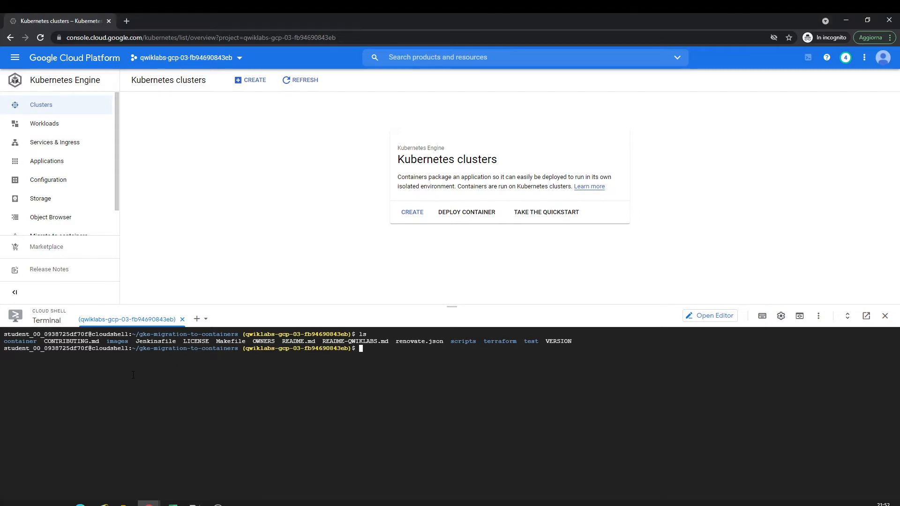
text(gcloud config set compute/region us-central1)
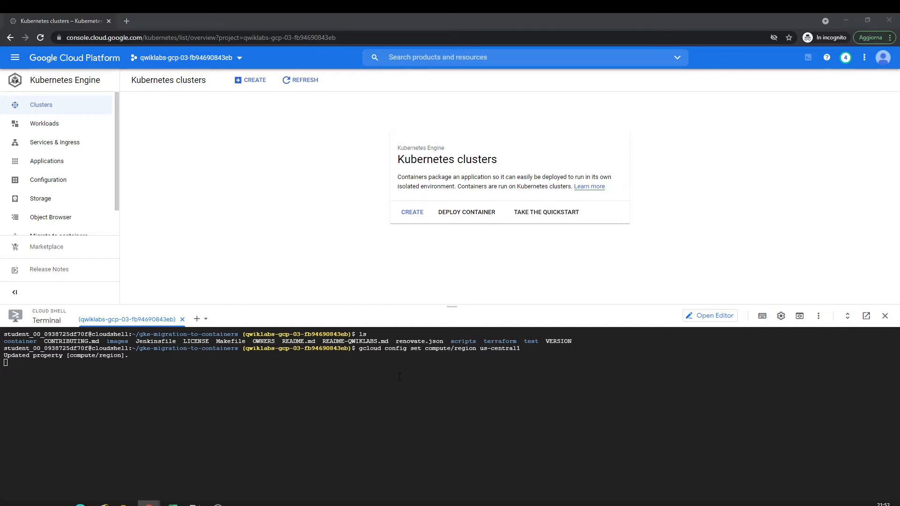
text(gcloud config set compute/zone us-central1-a)
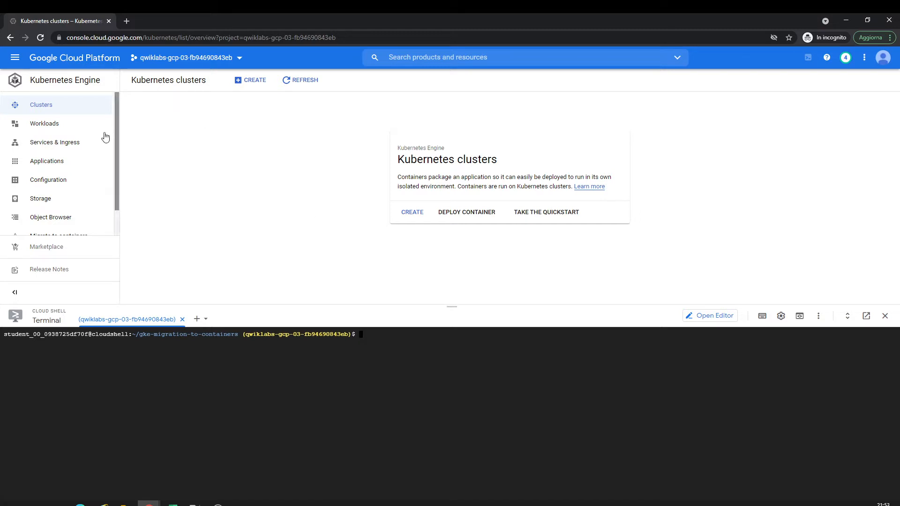
- List the repo files with ls and launch the Cloud Shell code editor in a new window
click(16, 57)
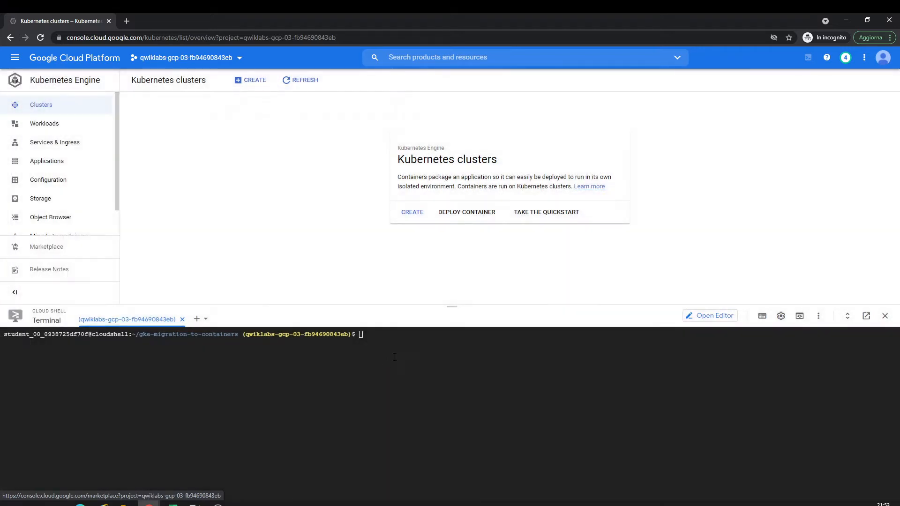
text(ls)
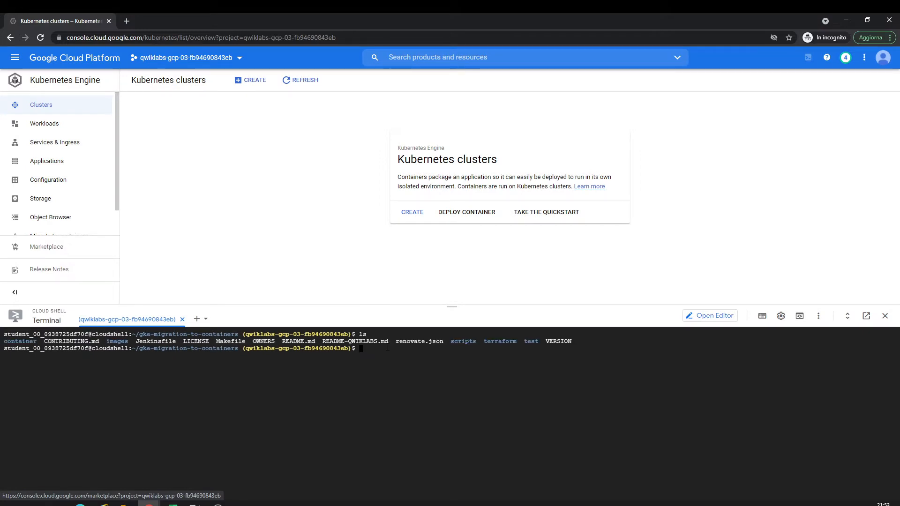
click(710, 315)
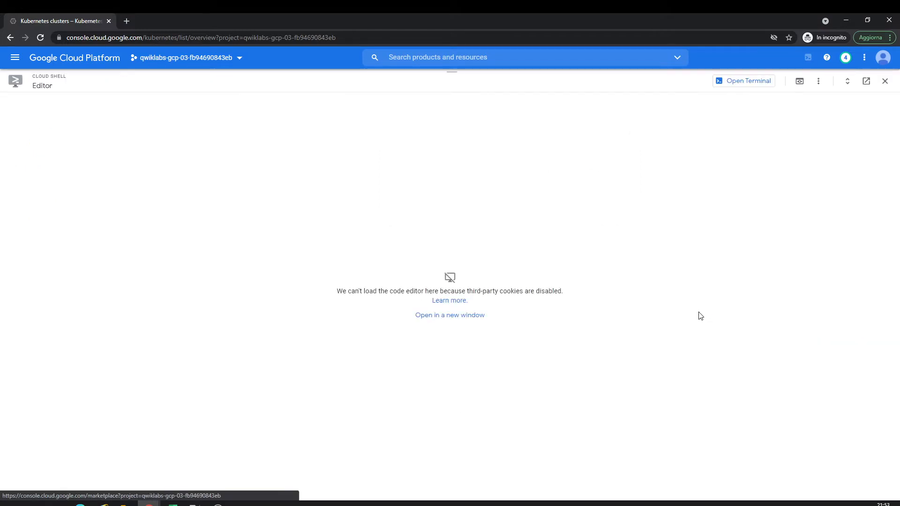
click(450, 315)
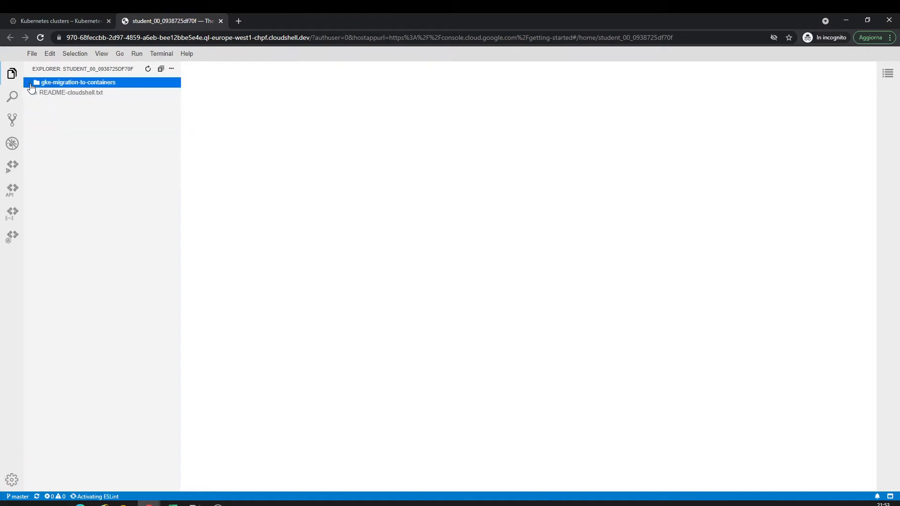
- Edit terraform/variables.tf so machine_type defaults to n1-standard-1, then return to the console tab
click(77, 82)
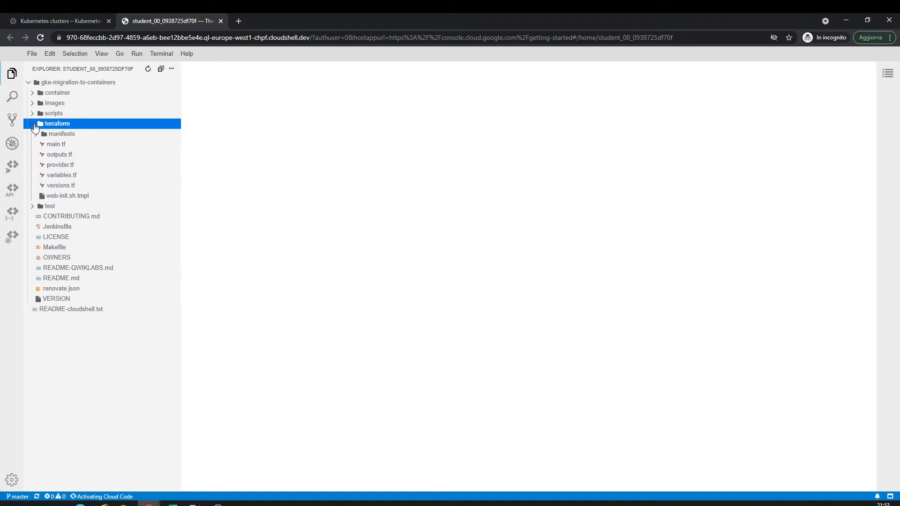
click(61, 175)
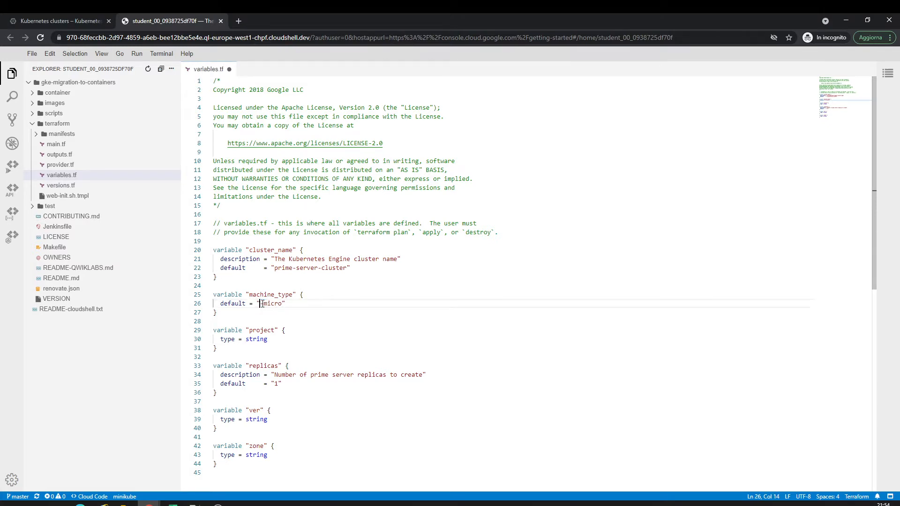
text(n1-standard-1)
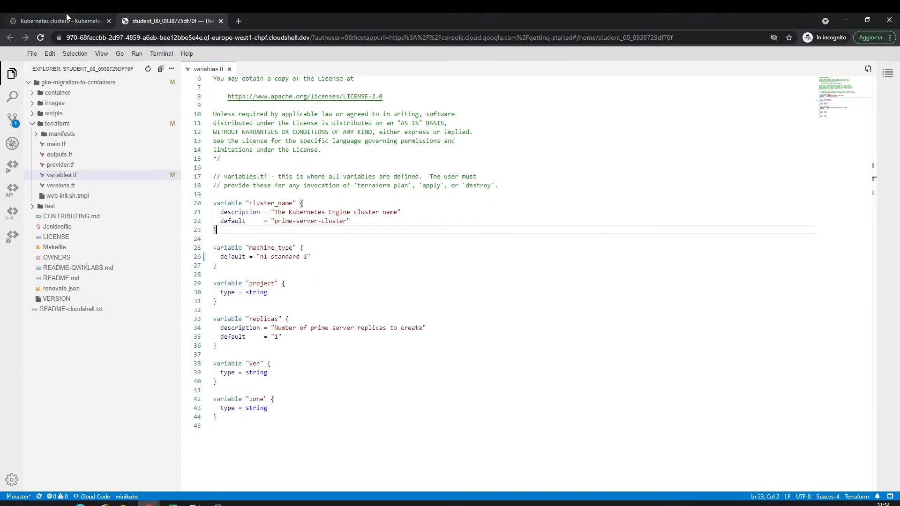
mouse_move(57, 21)
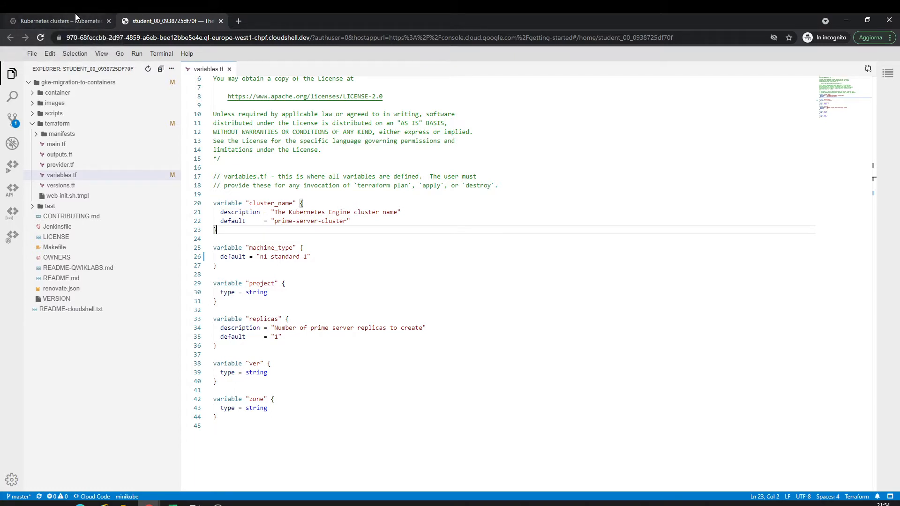
click(54, 20)
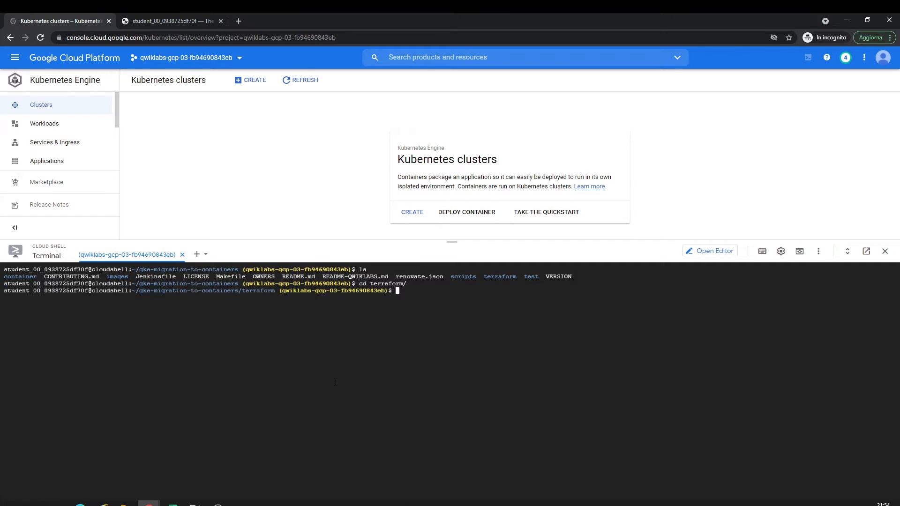
- Run make, then cd .. back to the repository root for the create build
text(make create)
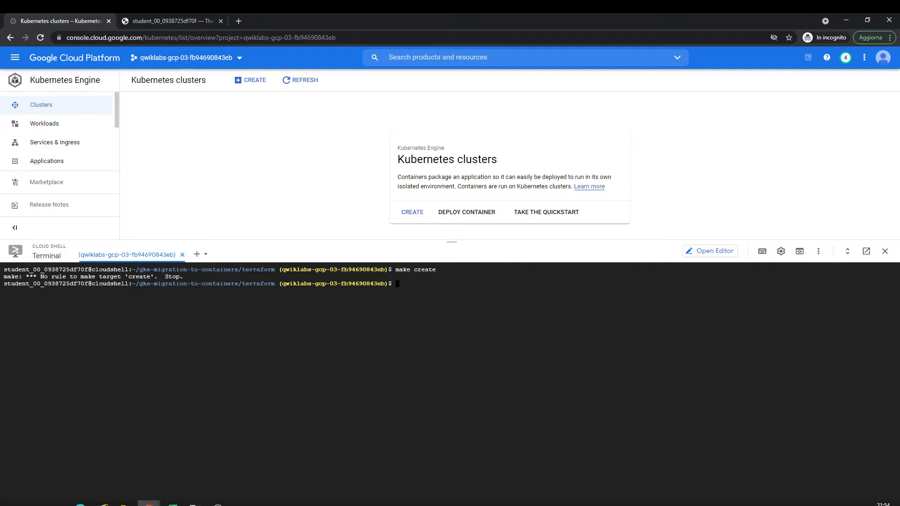
text(cd .)
text(ls)
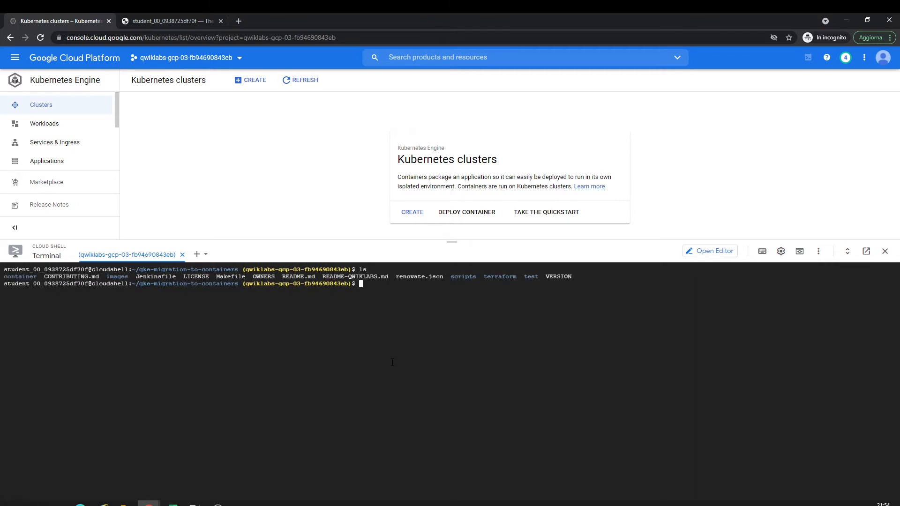
text(cd ..)
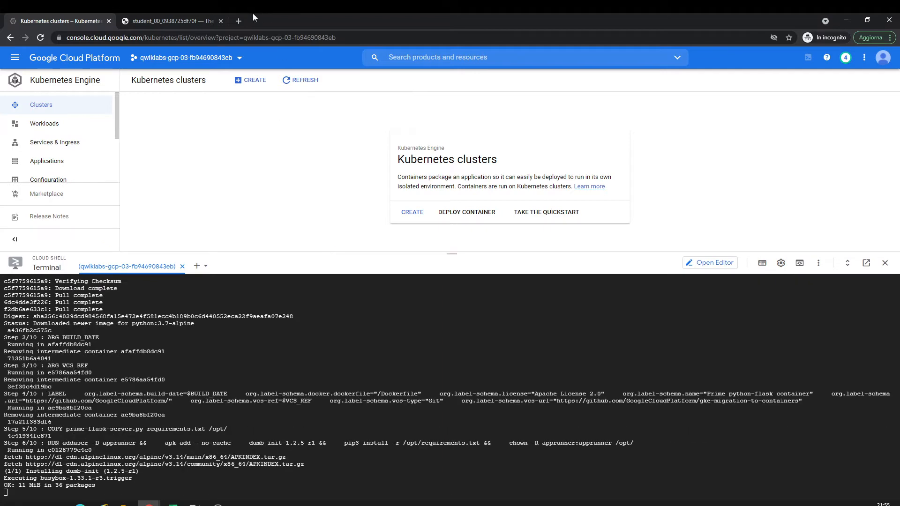
- In the editor Explorer collapse terraform and expand scripts, then return to the console tab
click(169, 21)
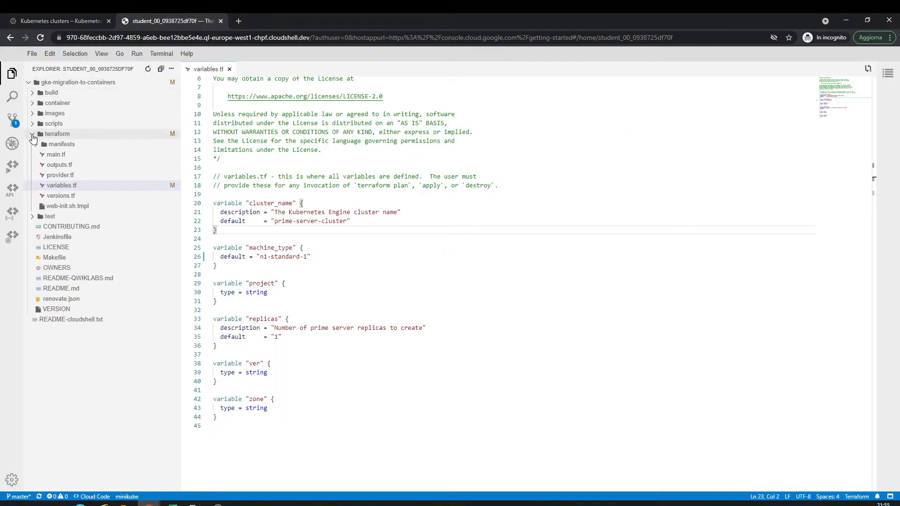
click(57, 133)
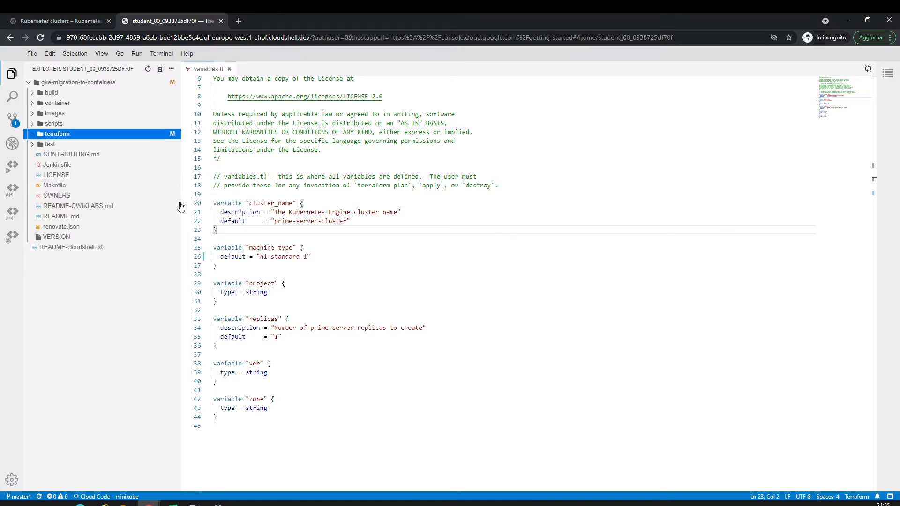
click(54, 123)
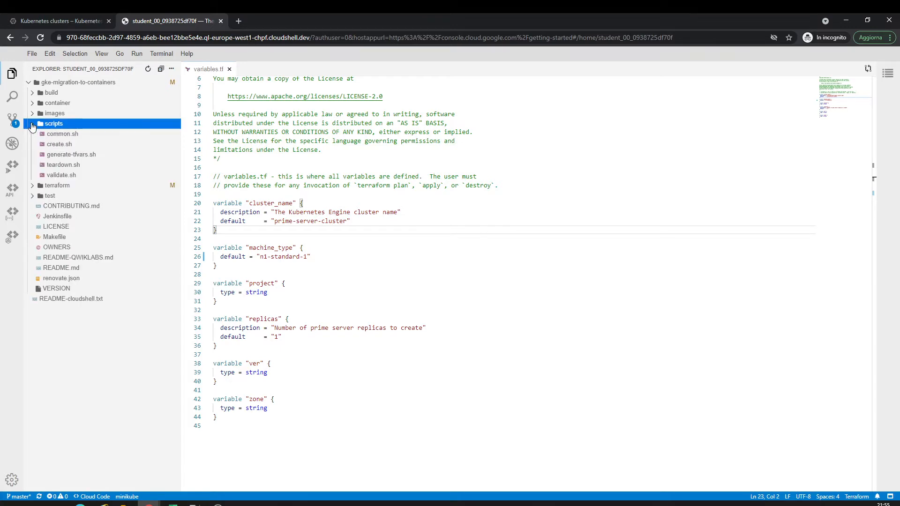
click(58, 21)
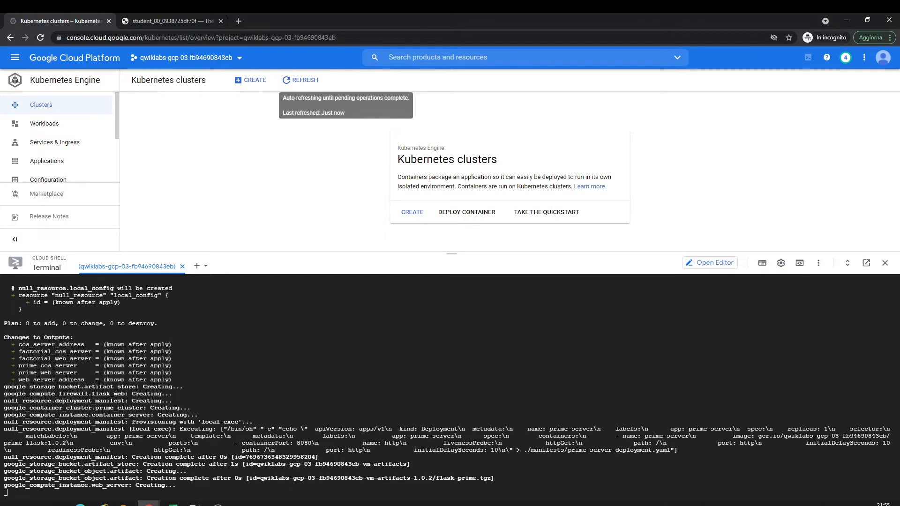
mouse_move(300, 80)
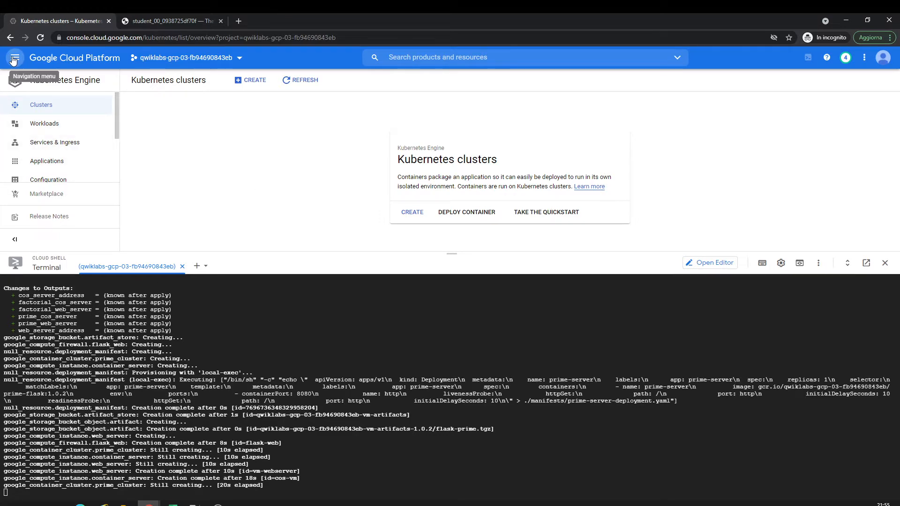
- Use the Navigation menu to head toward Cloud Storage while terraform apply runs
click(15, 57)
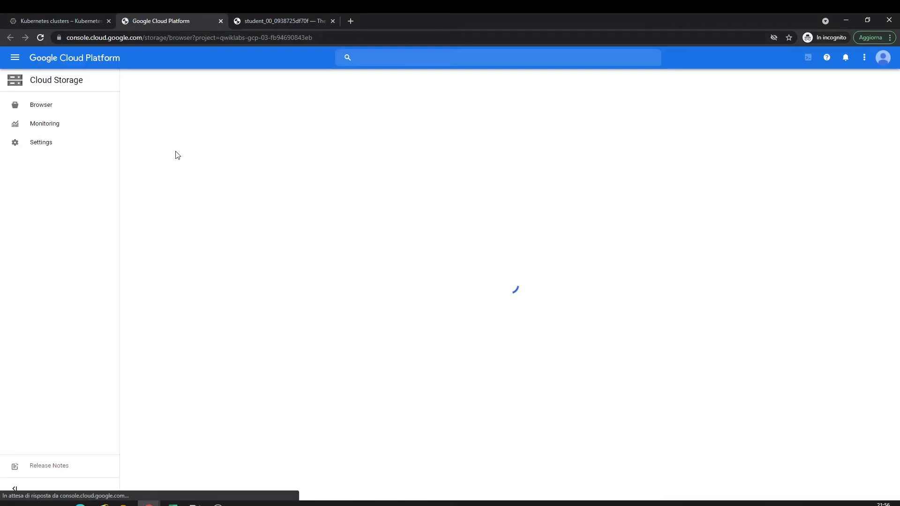
- Check the clusters page and Cloud Storage buckets, then expand the editor's terraform folder to see tfstate and tfvars
click(58, 21)
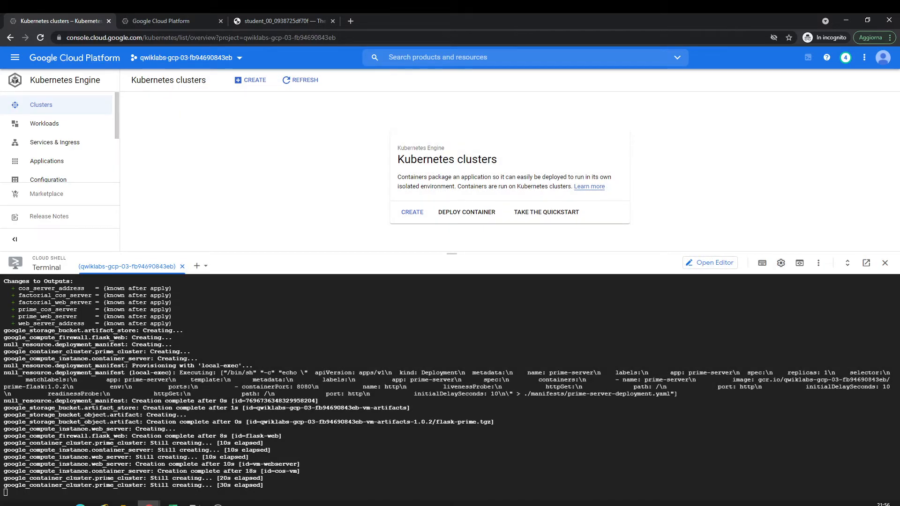
click(299, 79)
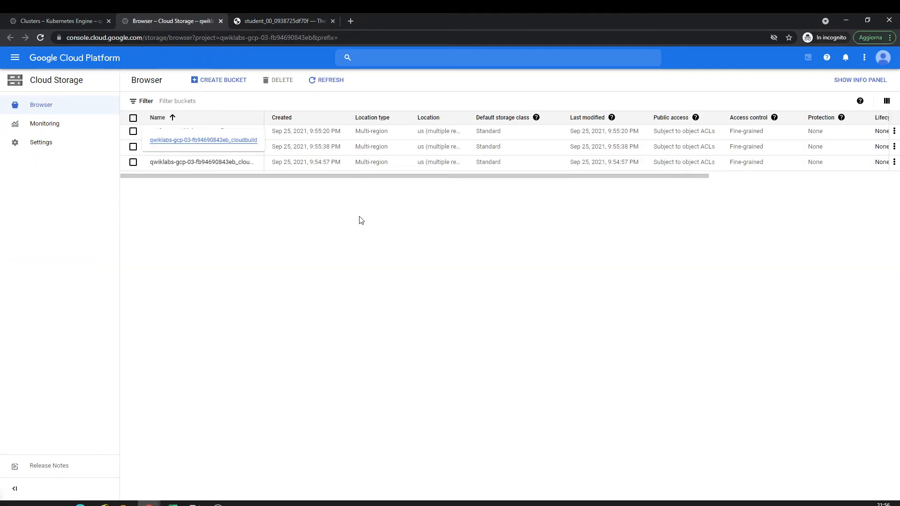
click(57, 21)
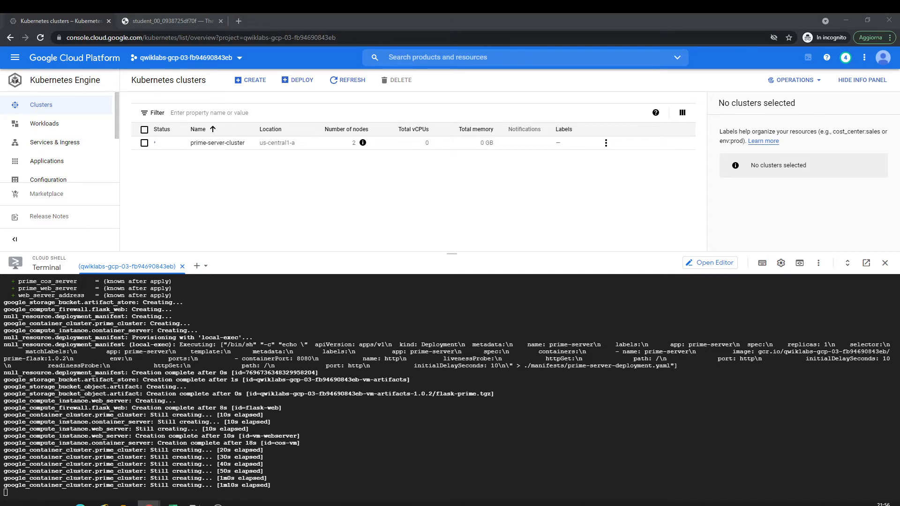
click(169, 20)
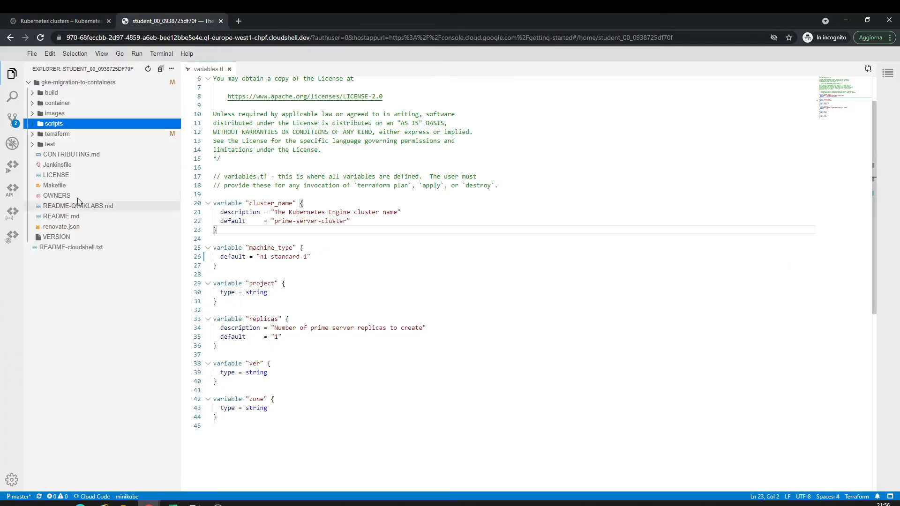
click(56, 134)
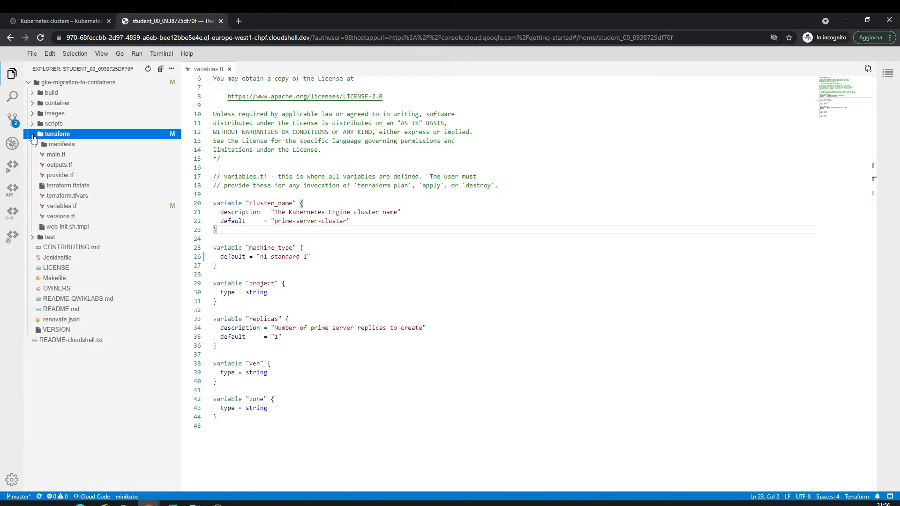
- Read main.tf down to its final firewall resource, then return to the clusters console tab
click(56, 155)
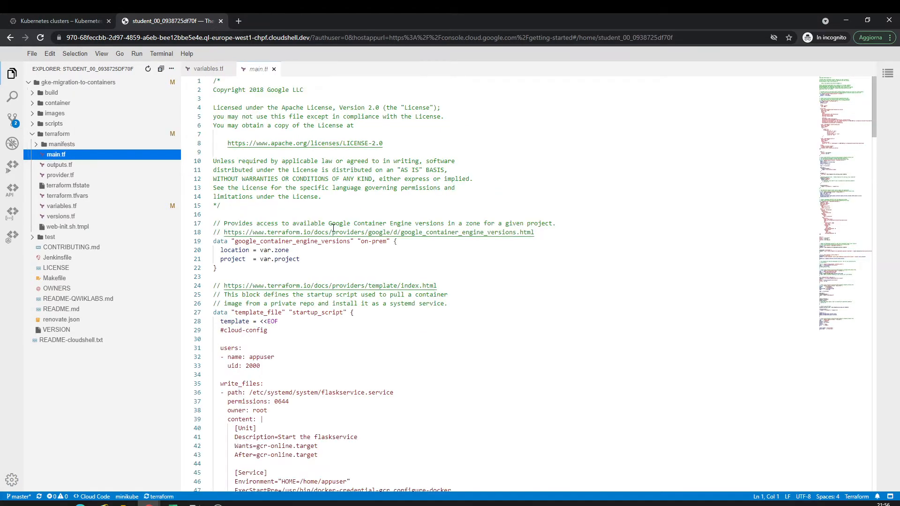
scroll(down, 3)
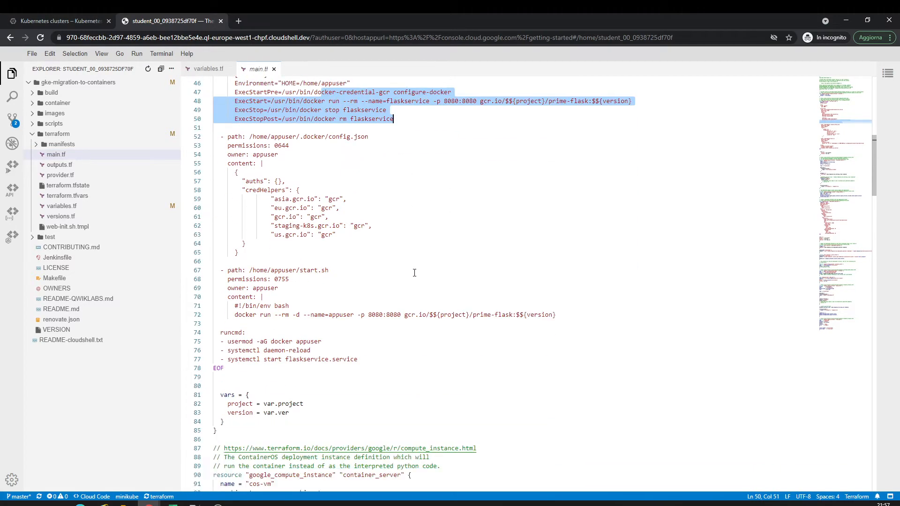
scroll(down, 3)
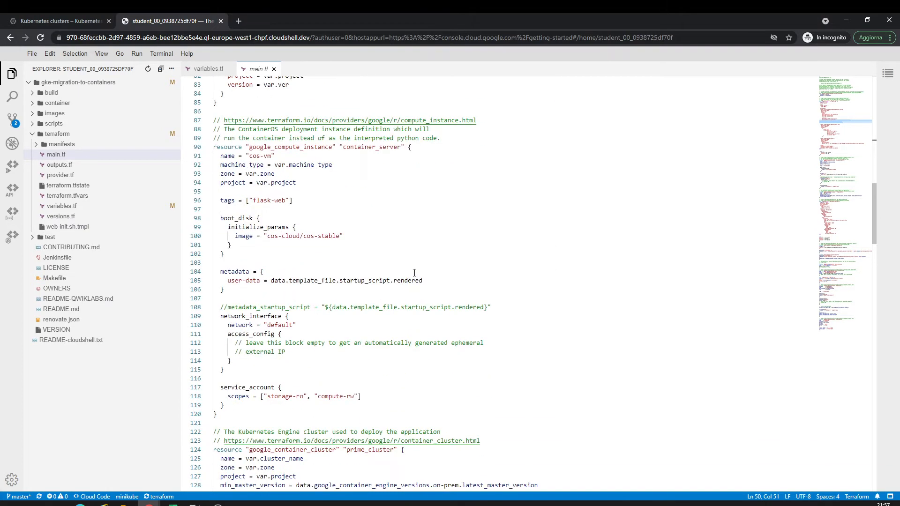
scroll(down, 3)
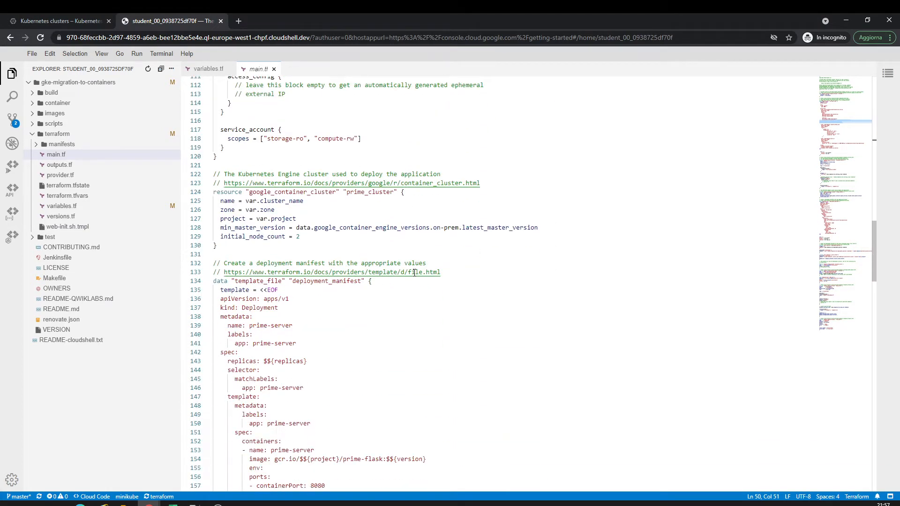
scroll(down, 3)
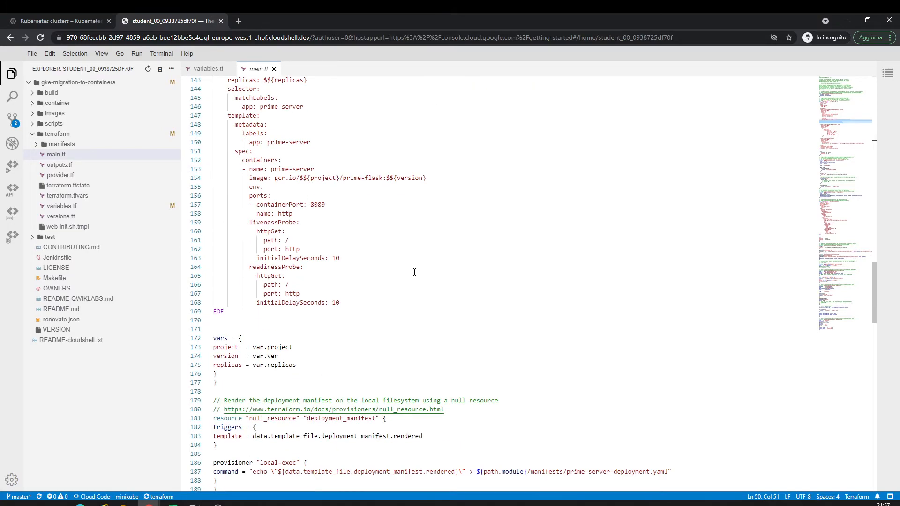
scroll(down, 3)
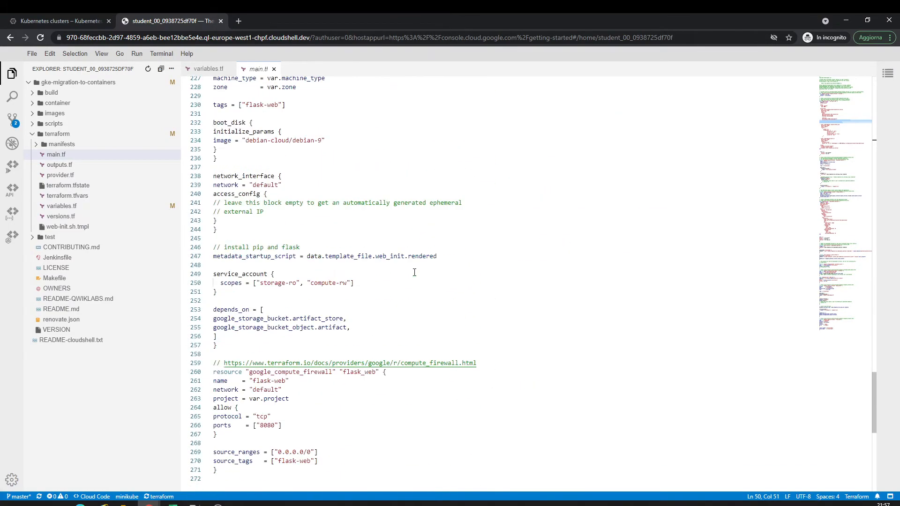
click(58, 21)
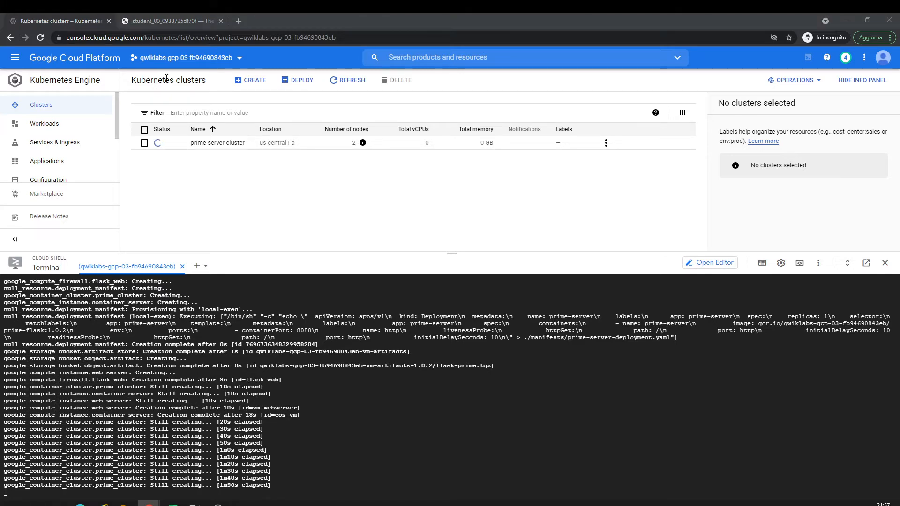
- Review the Makefile targets in the editor and collapse the terraform folder
click(166, 21)
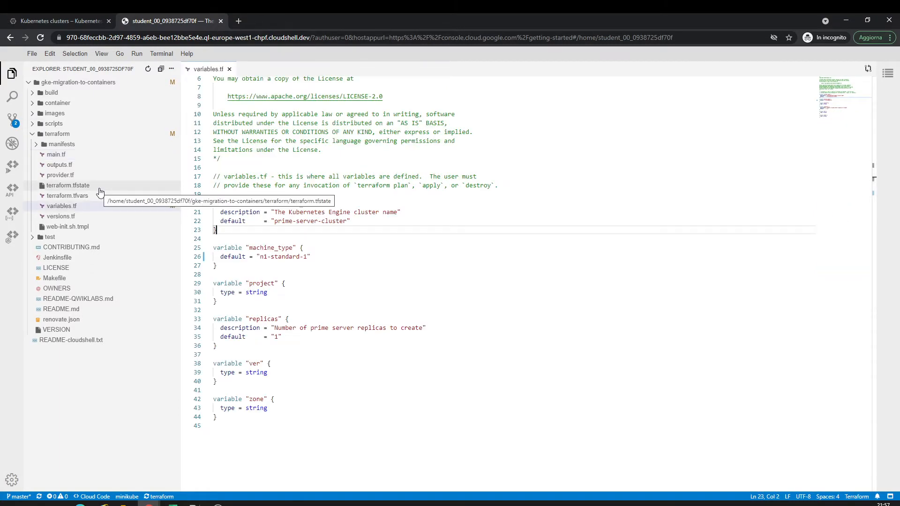
click(54, 278)
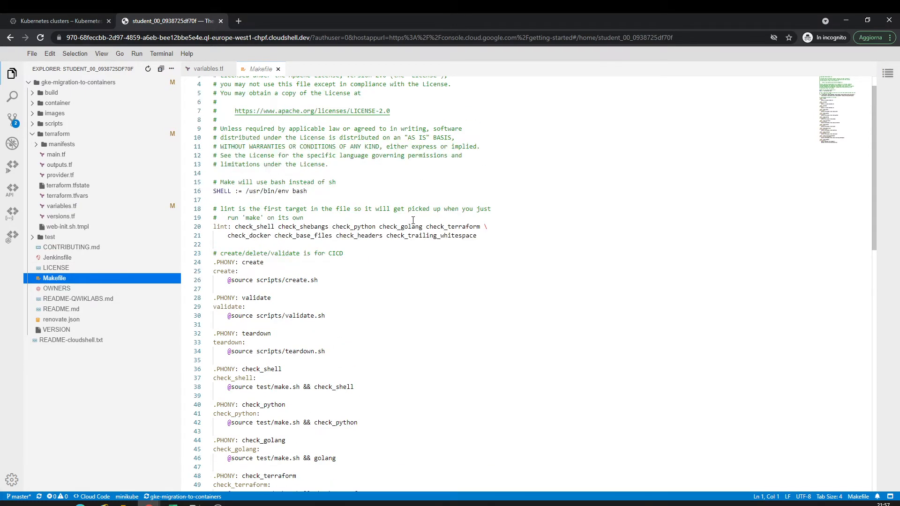
scroll(up, 3)
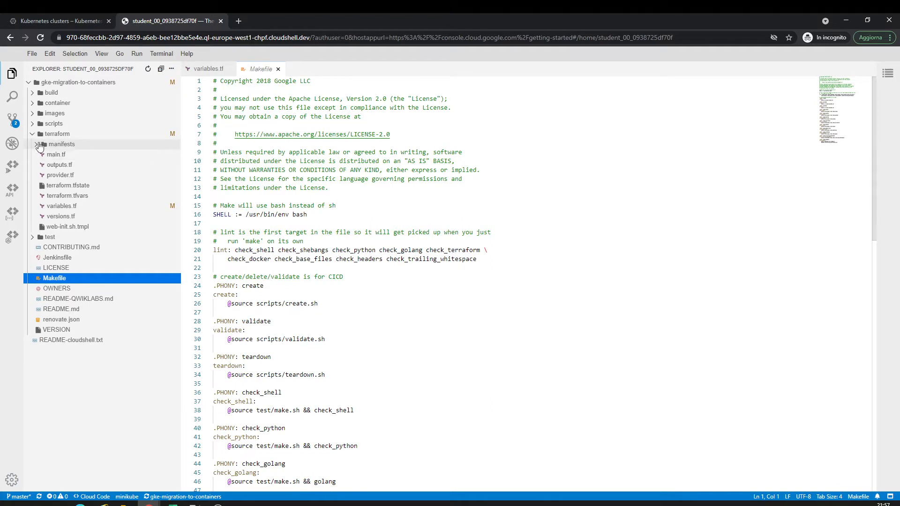
click(55, 133)
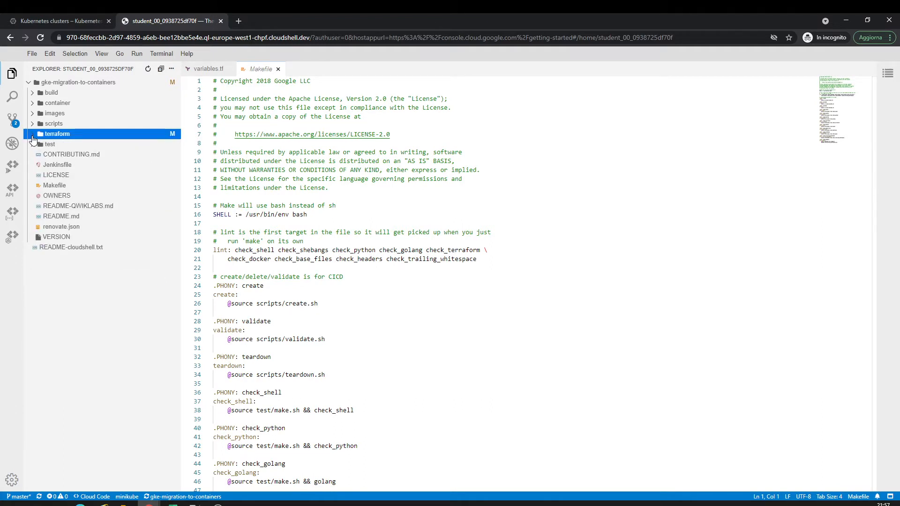
- Read the Jenkinsfile pipeline stages down to the Teardown stage
click(57, 164)
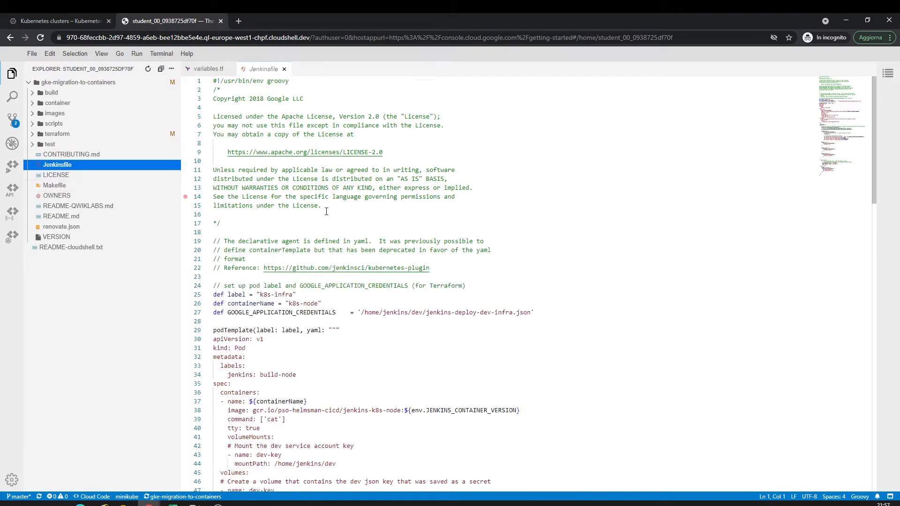
scroll(down, 3)
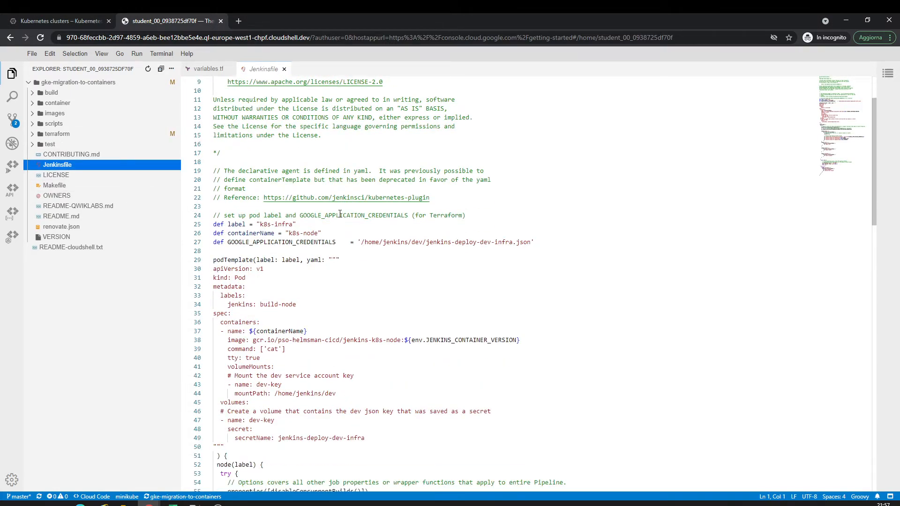
scroll(down, 3)
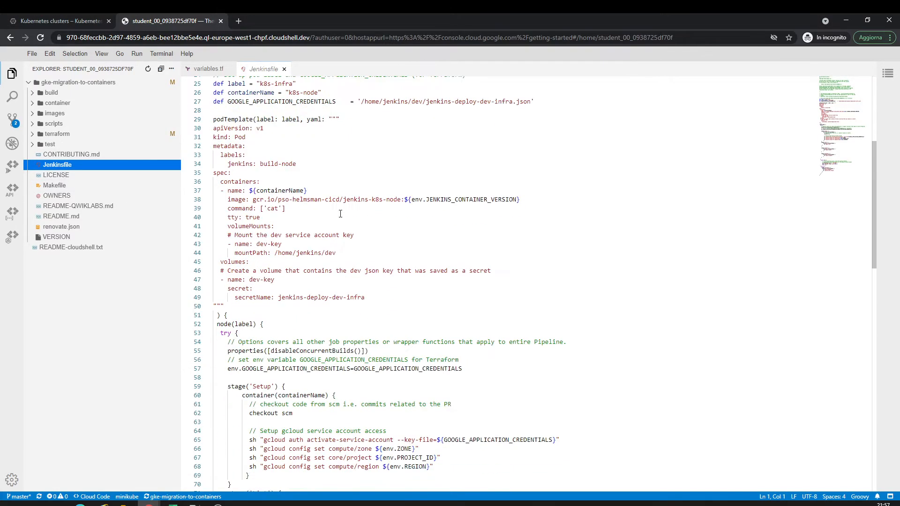
scroll(down, 3)
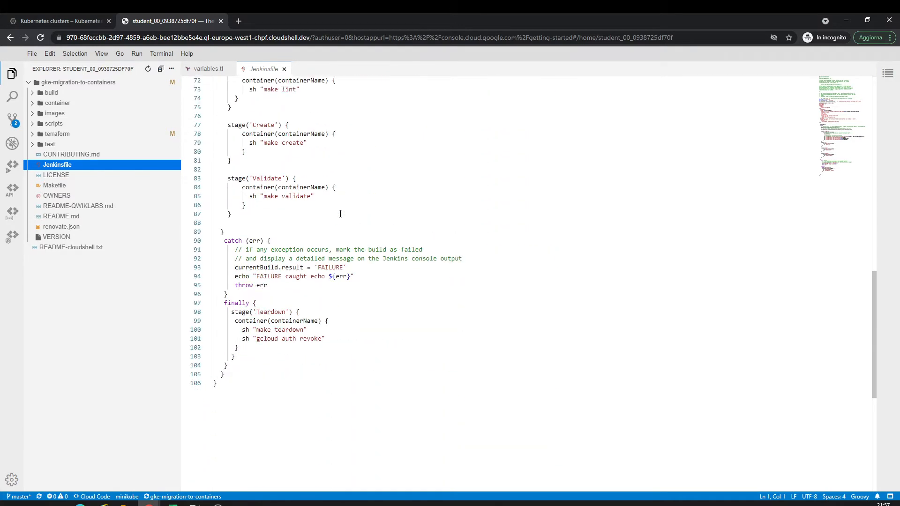
- Watch prime-server-cluster finish creating while terraform apply reports 8 resources added
click(57, 21)
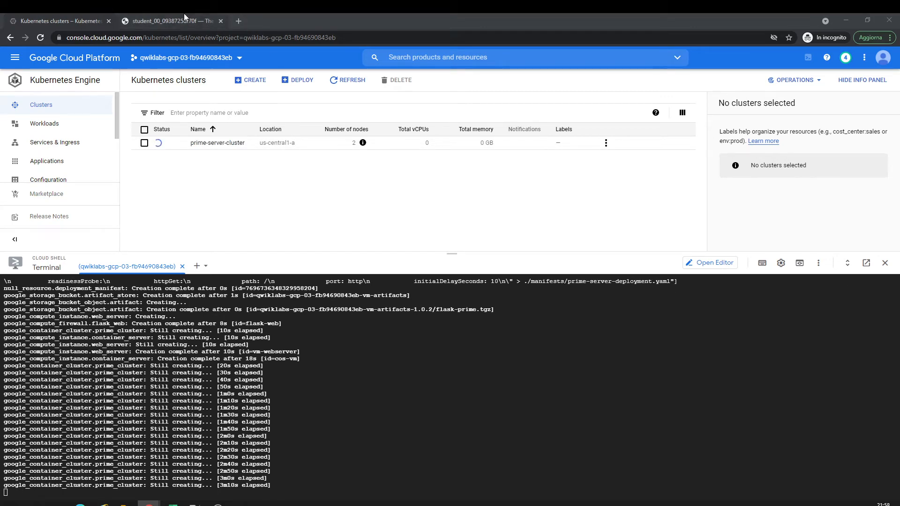
click(169, 20)
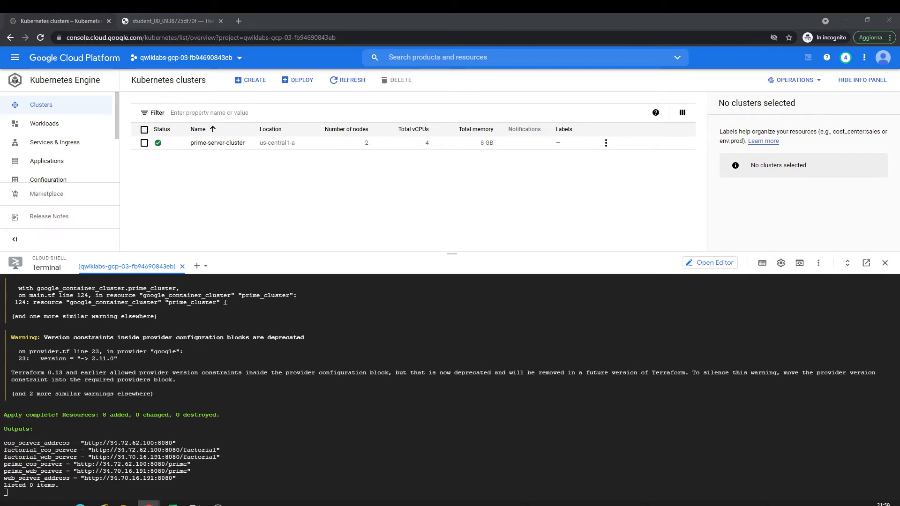
- Follow the Cloud Shell output as the prime-server deployment, ingress and service are created
scroll(down, 3)
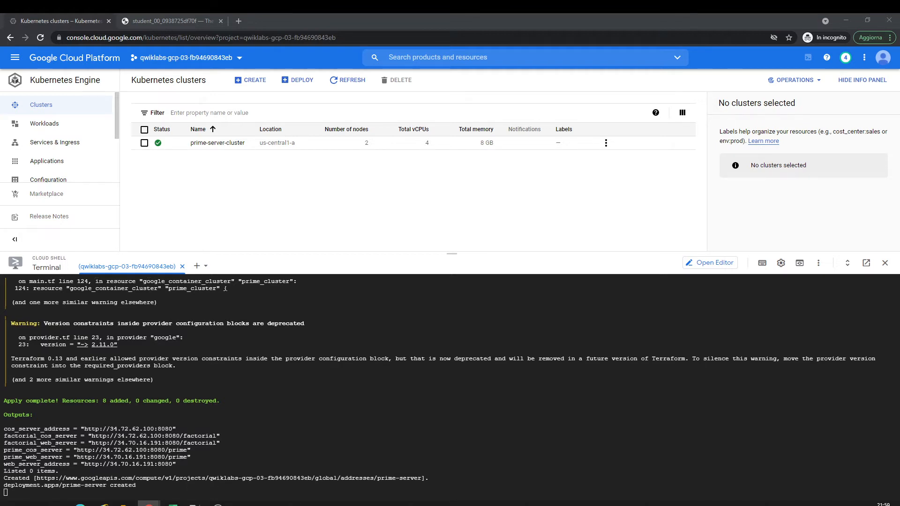
scroll(down, 3)
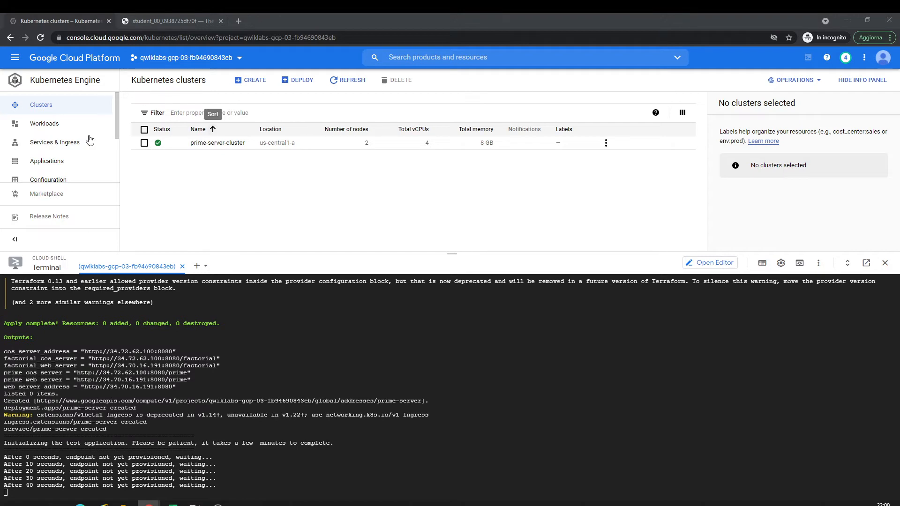
click(44, 123)
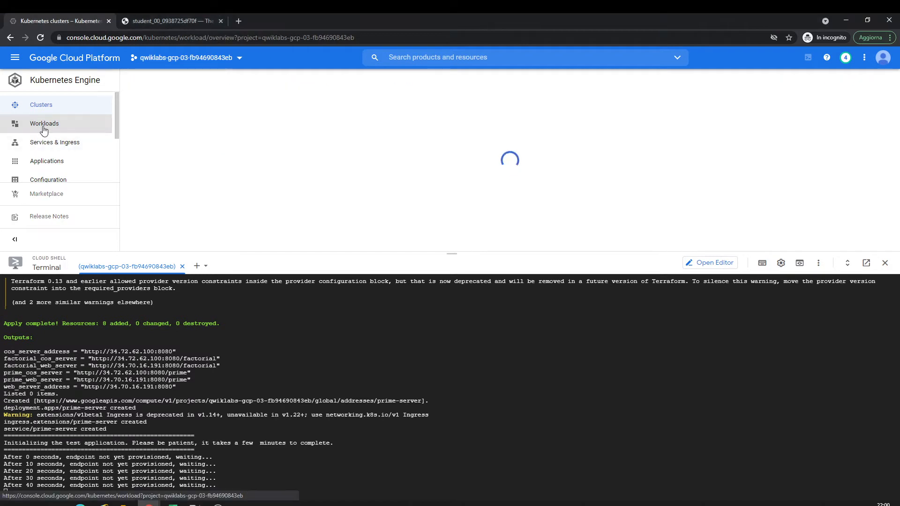
click(44, 123)
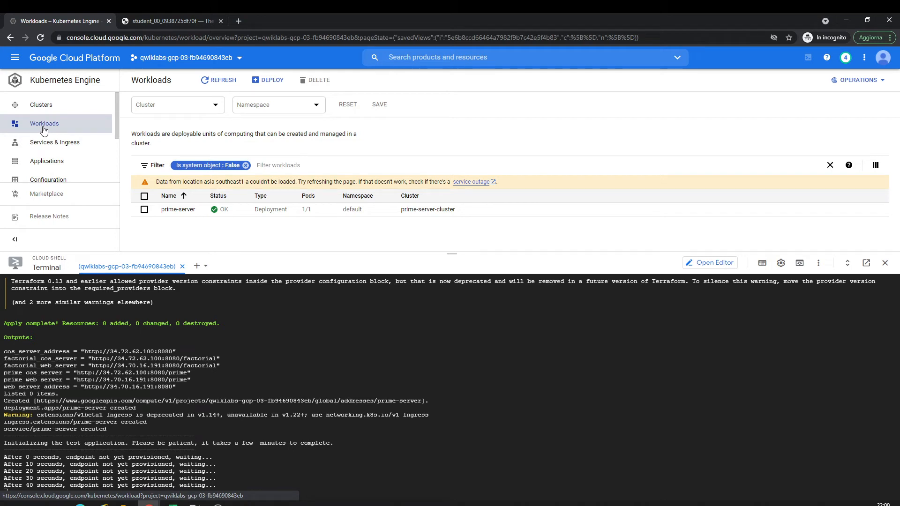
click(55, 141)
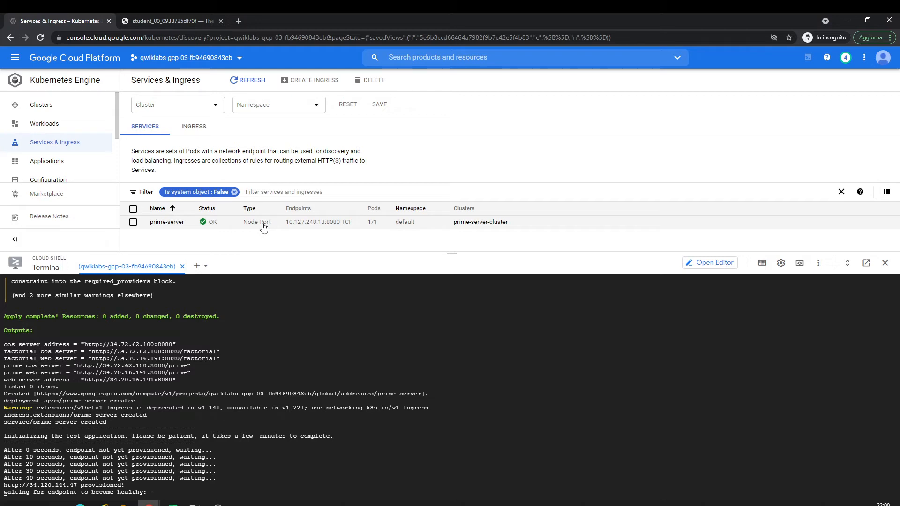
click(41, 104)
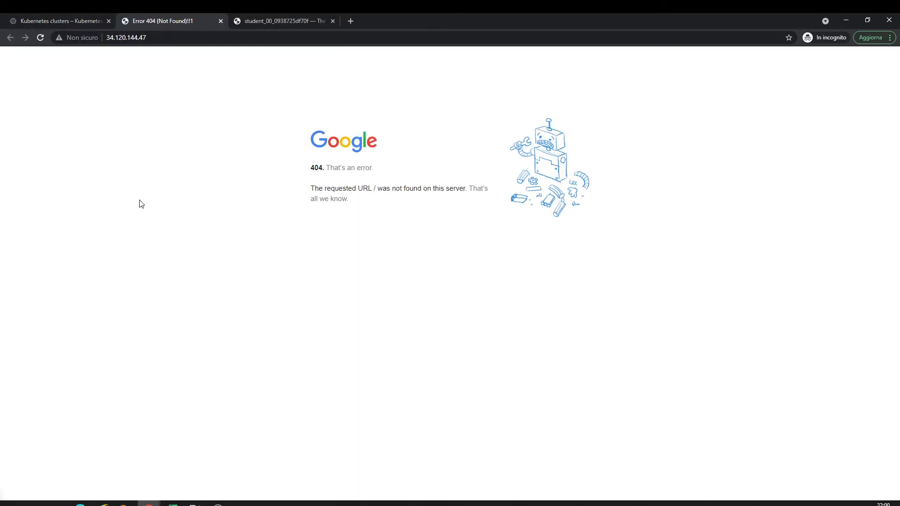
- Reload 34.120.144.47, still getting a 404, and return to the Services & Ingress page
click(167, 20)
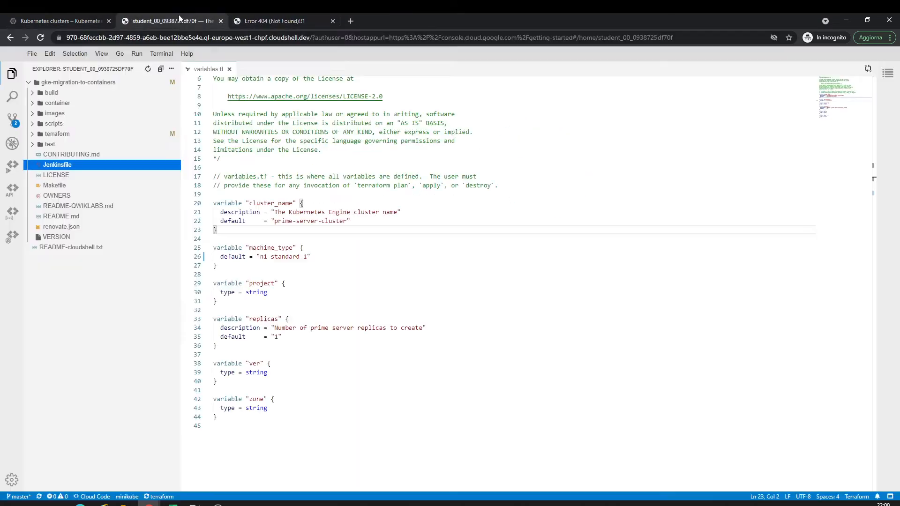
click(57, 21)
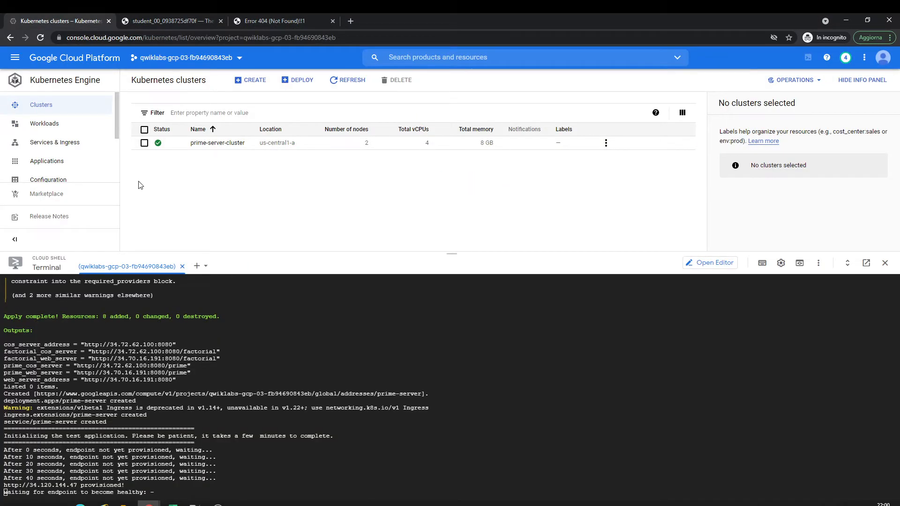
click(54, 141)
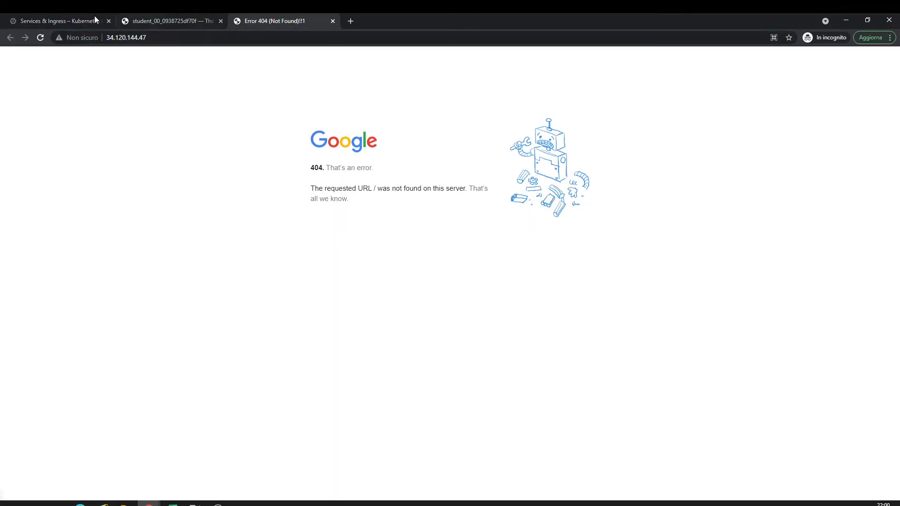
click(39, 38)
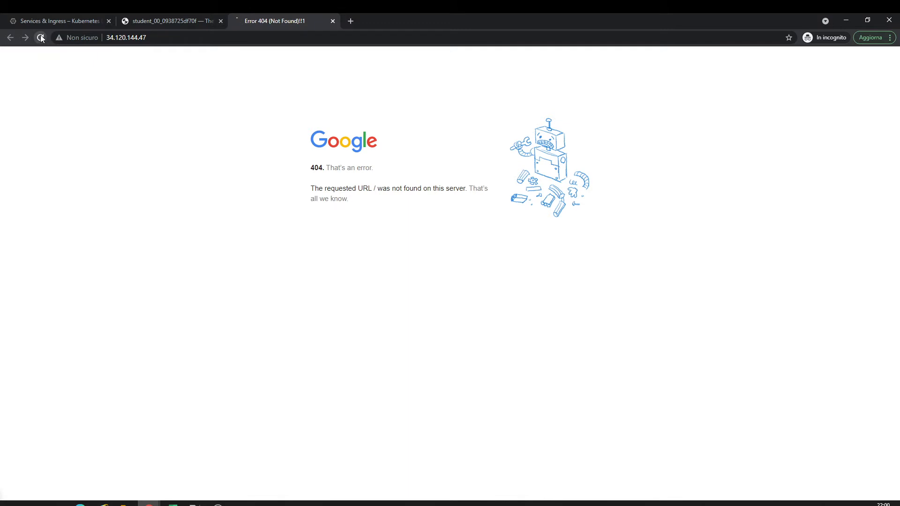
click(57, 21)
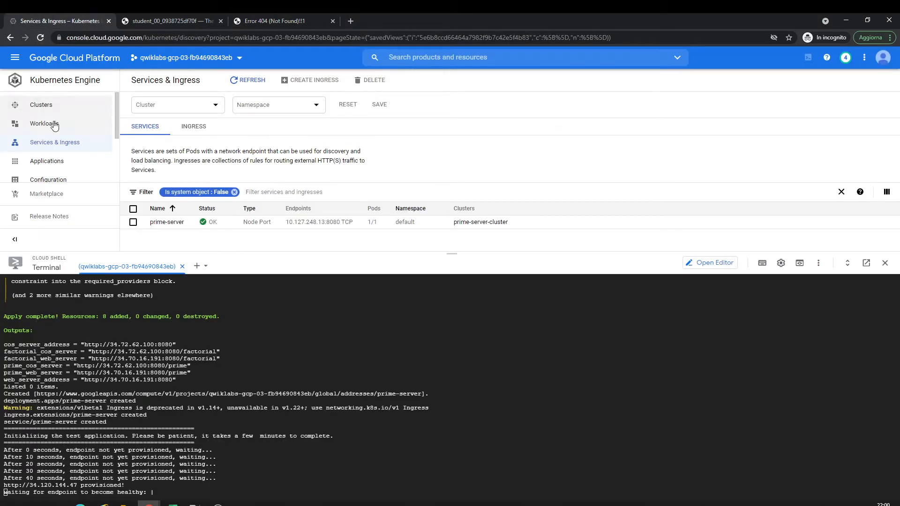
- Review Workloads and Services & Ingress showing prime-server OK while the script awaits a healthy endpoint
click(44, 123)
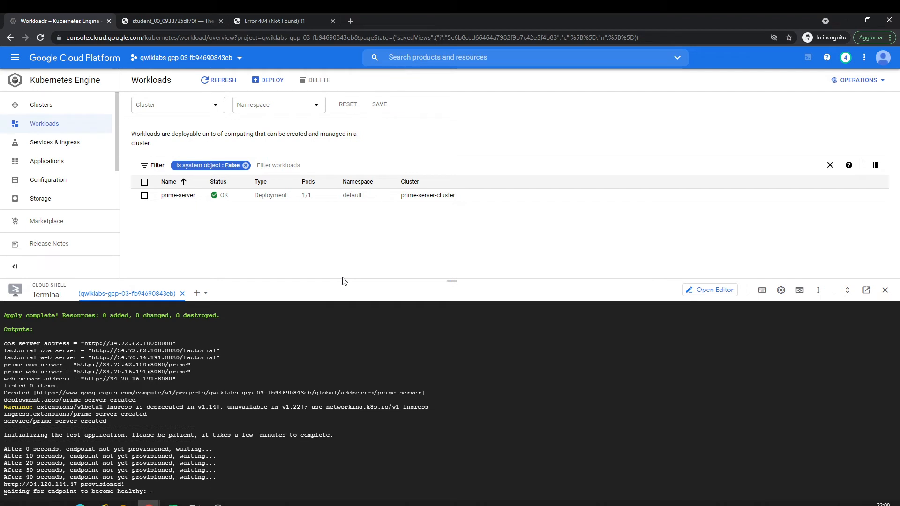
click(55, 141)
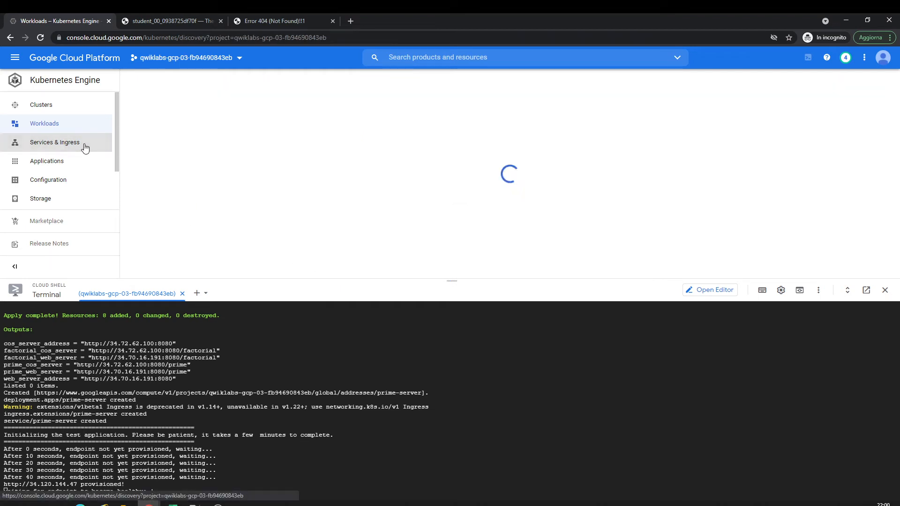
click(54, 143)
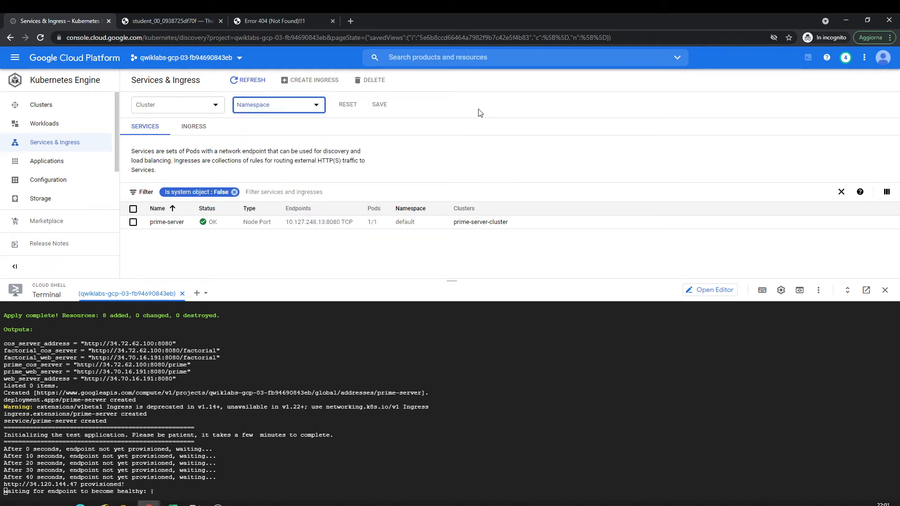
click(273, 21)
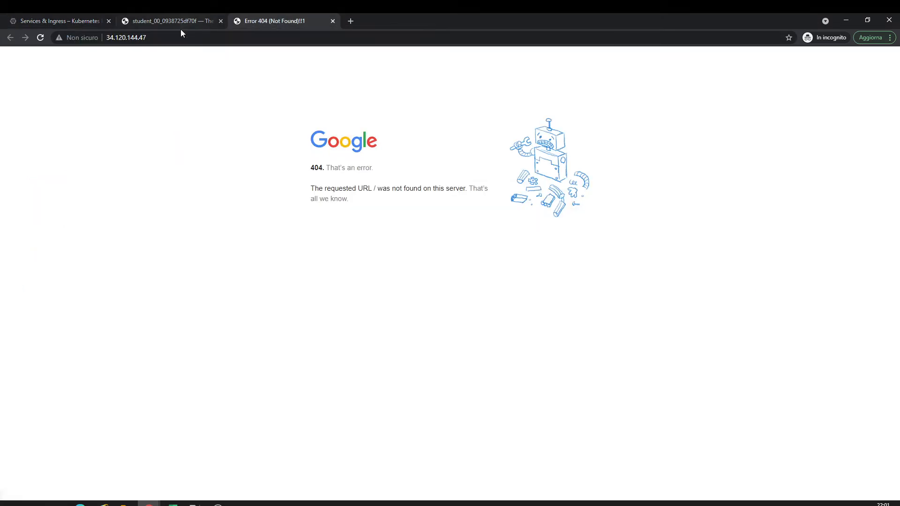
click(172, 21)
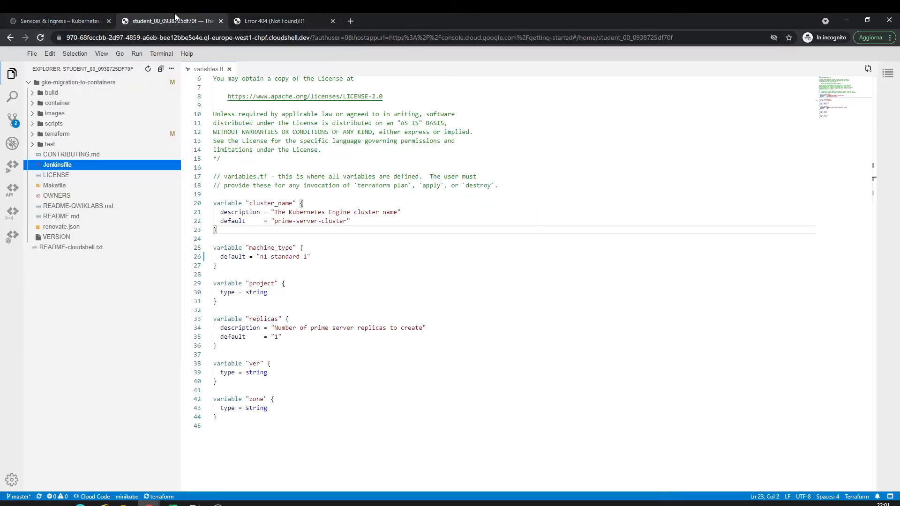
click(57, 20)
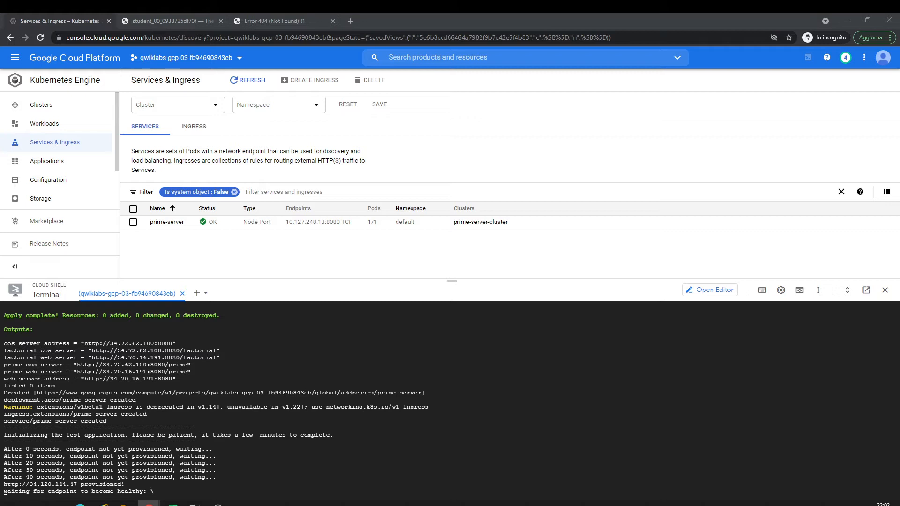
mouse_move(392, 202)
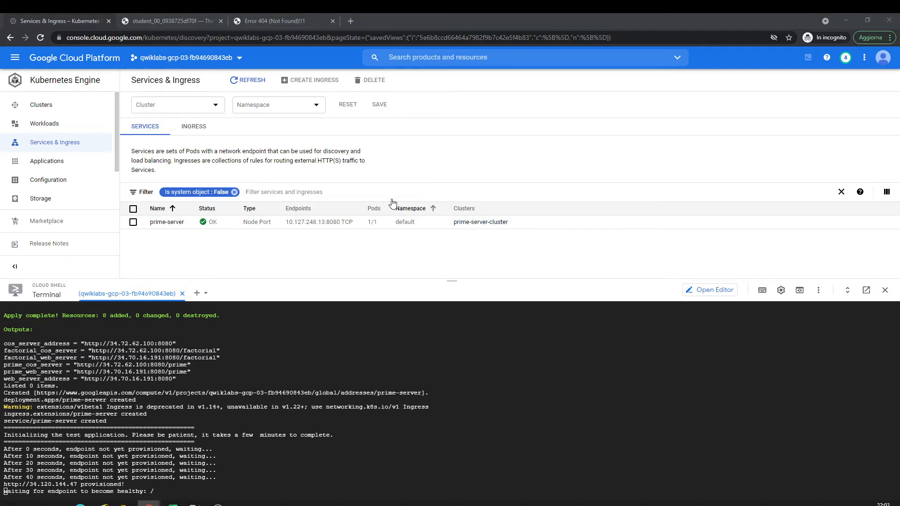
- Reload the page at 34.120.144.47 to check whether the prime server now responds
click(273, 21)
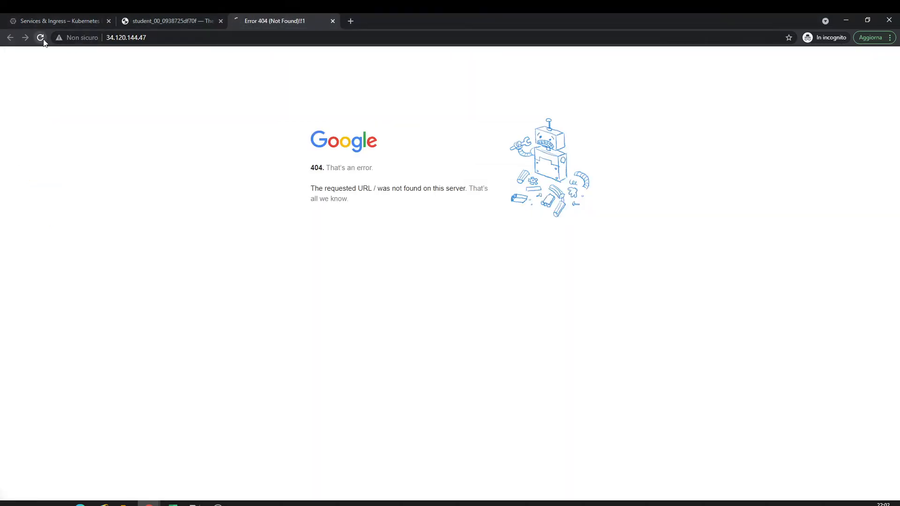
click(57, 21)
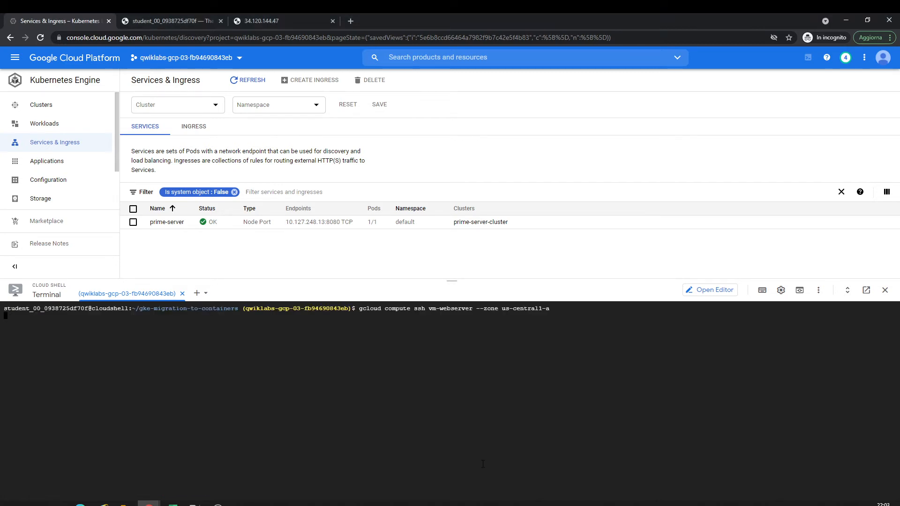
- SSH into vm-webserver, list files and processes showing gunicorn prime-flask-server, then log out
key(enter)
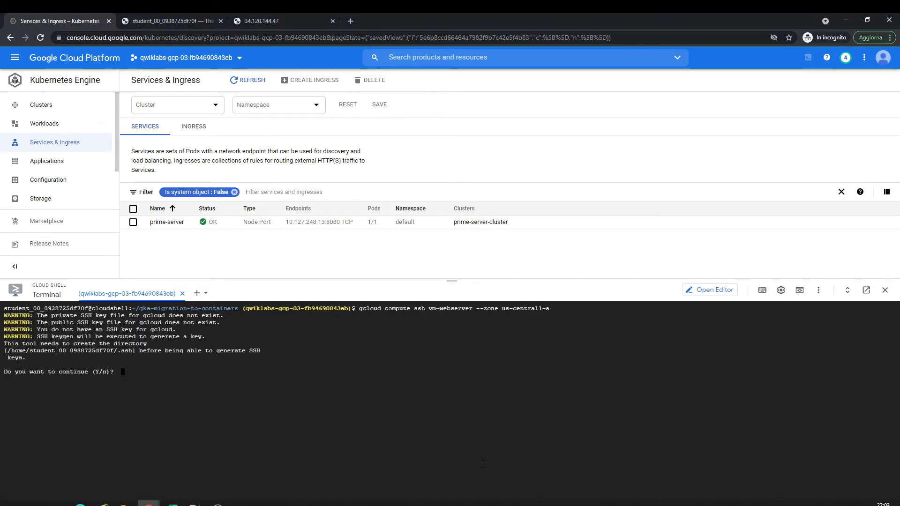
text(y)
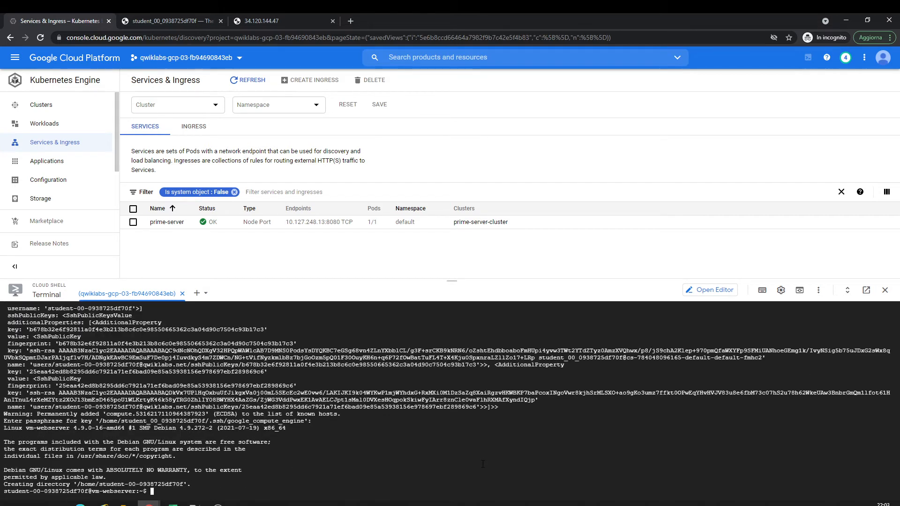
text(ls)
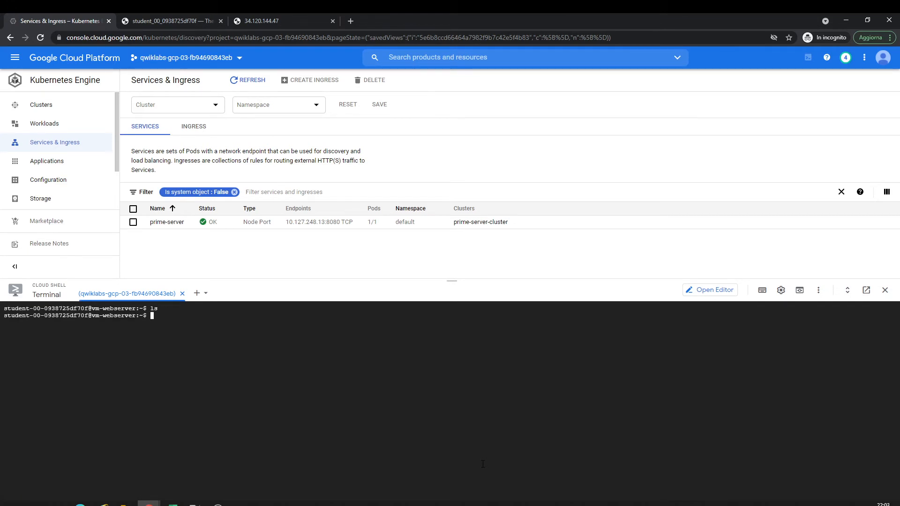
text(ps a)
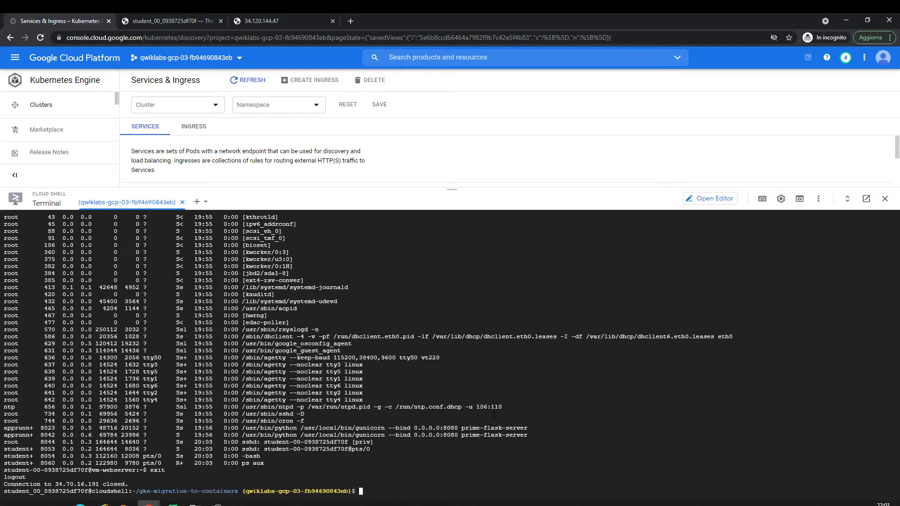
text(ls)
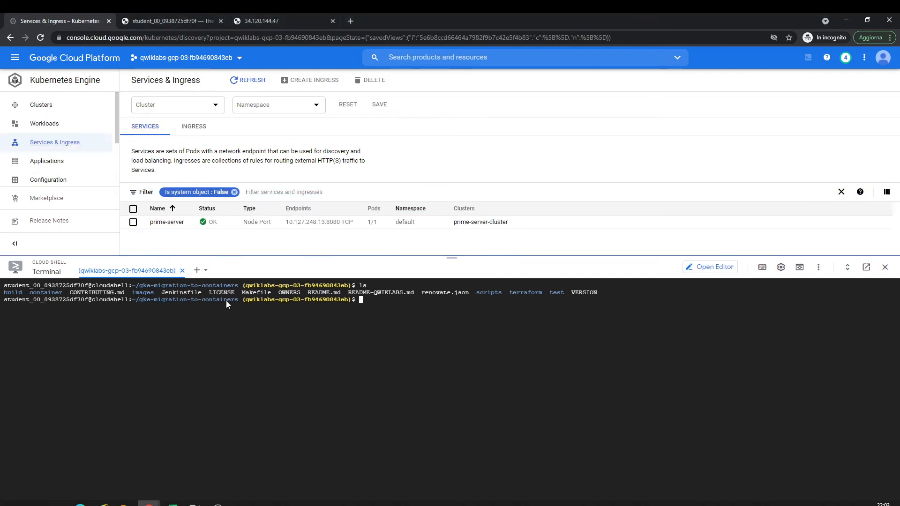
- SSH into cos-vm and git clone the gke-migration-to-containers repository there
click(16, 57)
text(gcloud compute ssh cos-vm --zone us-central1-a)
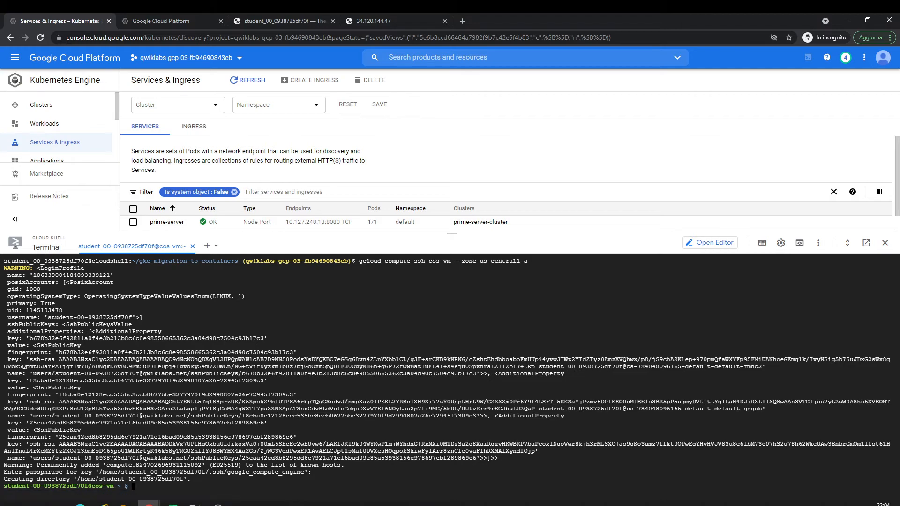
click(167, 20)
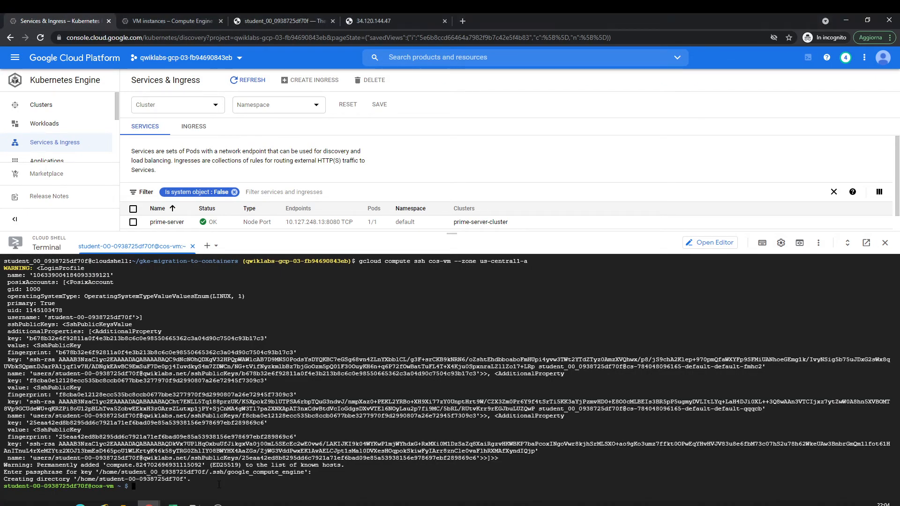
text(git clone https://github.com/GoogleCloudPlatform/gke-migration-to-containers.git)
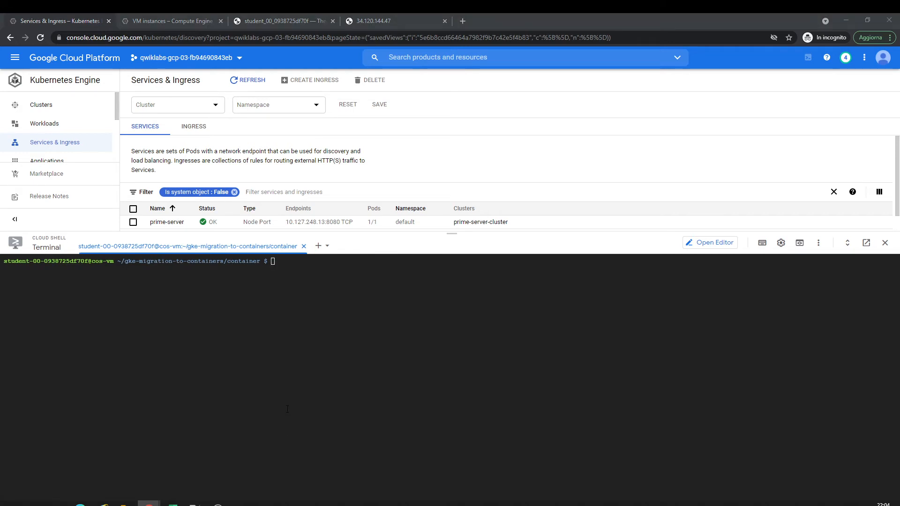
- Build the gcr.io/migration-to-containers/prime-flask:1.0.2 image on cos-vm and list docker images
text(sudo docker build -t gcr.io/migration-to-containers/prime-flask:1.0.2 .)
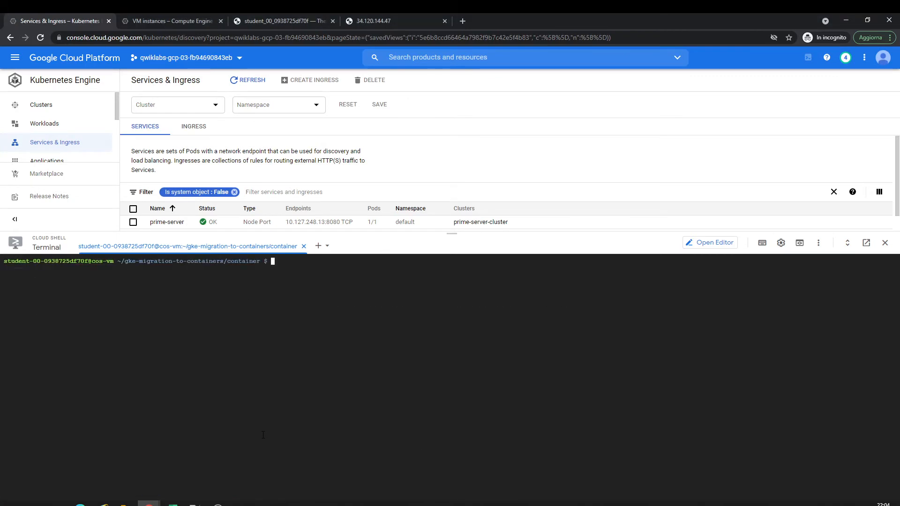
text(sudo docker build -t gcr.io/migration-to-containers/prime-flask:1.0.2)
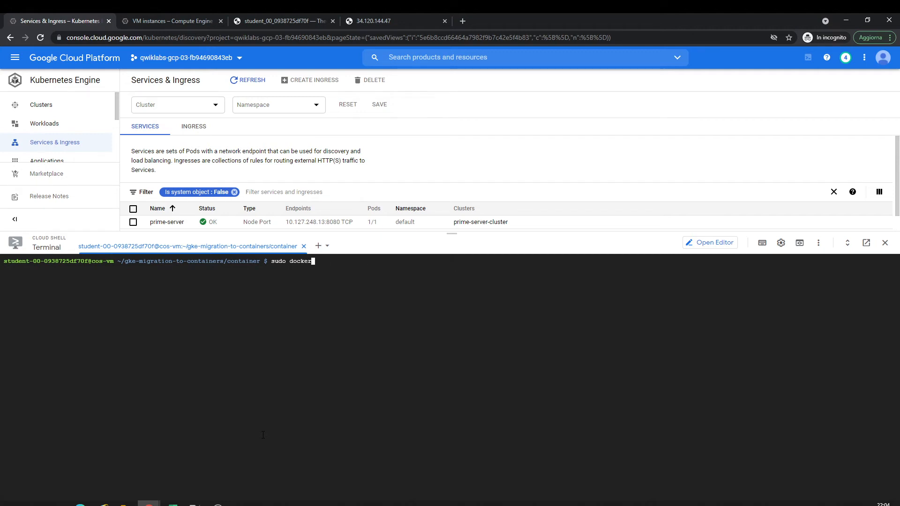
text(images)
text(ps aux | grep 8080)
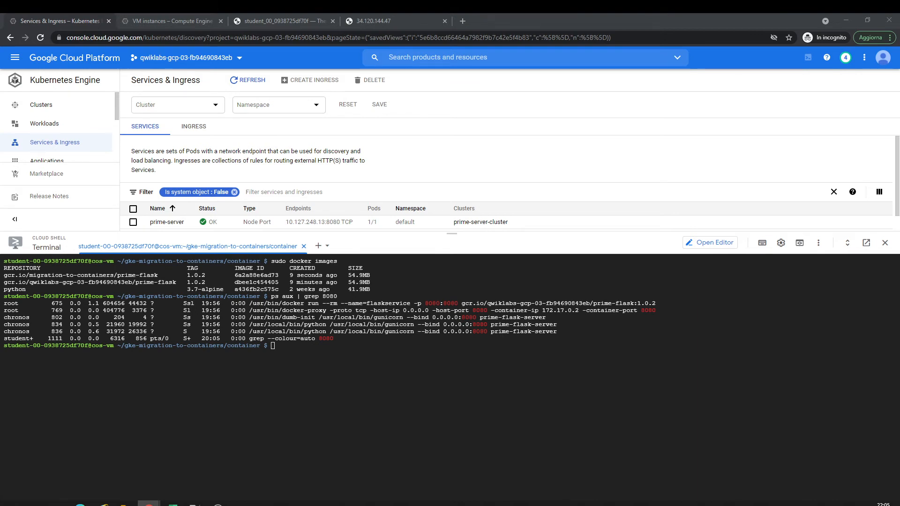
- Kill the old process holding port 8080 and run a detached prime-flask:1.0.2 container on 8080
text(sudo kill -9)
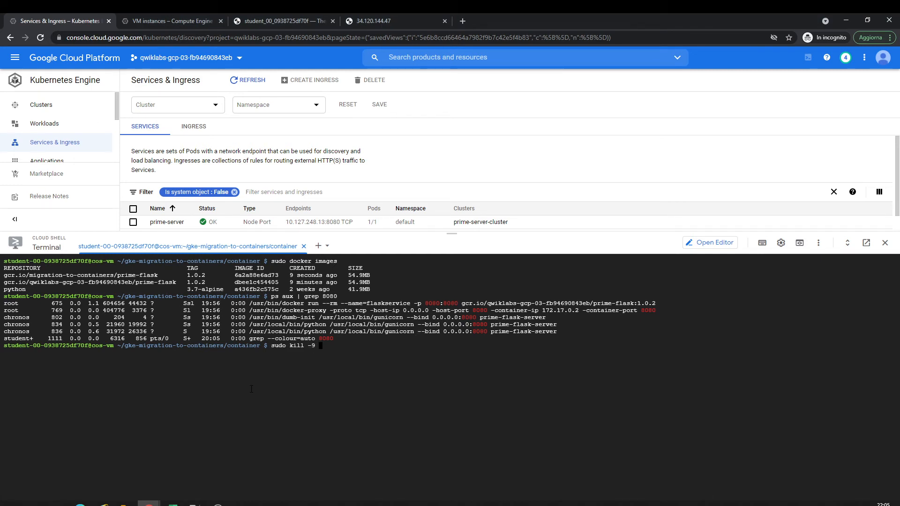
text(7)
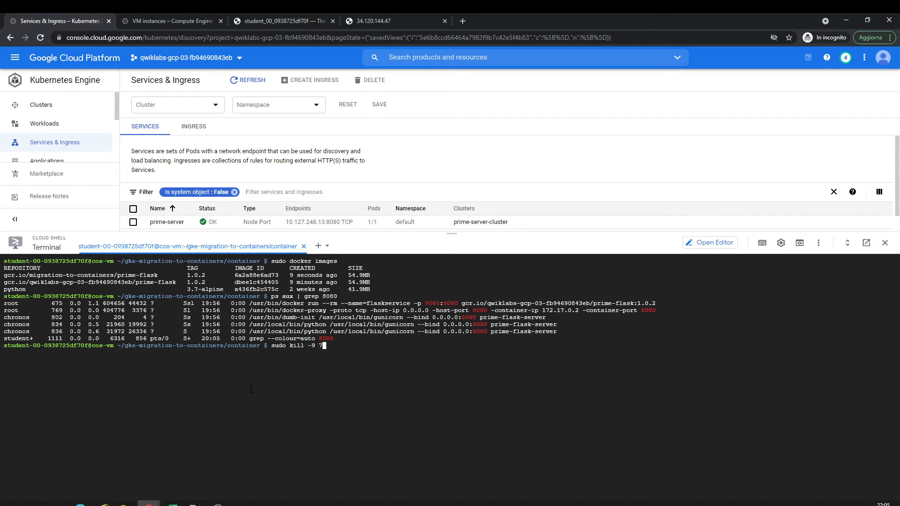
text(63)
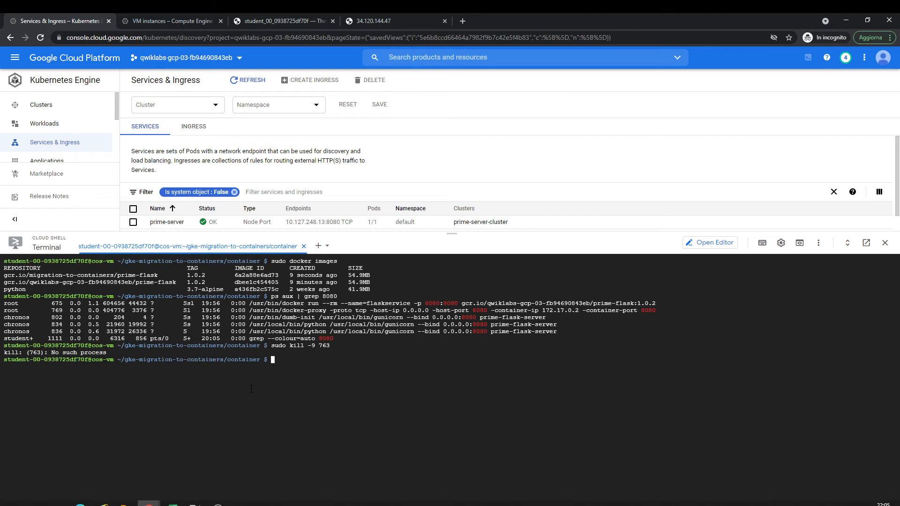
text(sudo kill -9 763)
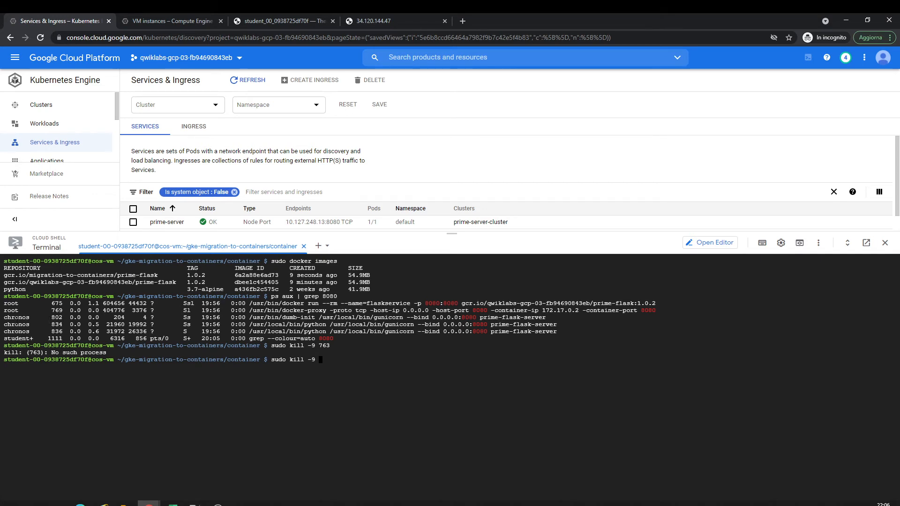
text(802)
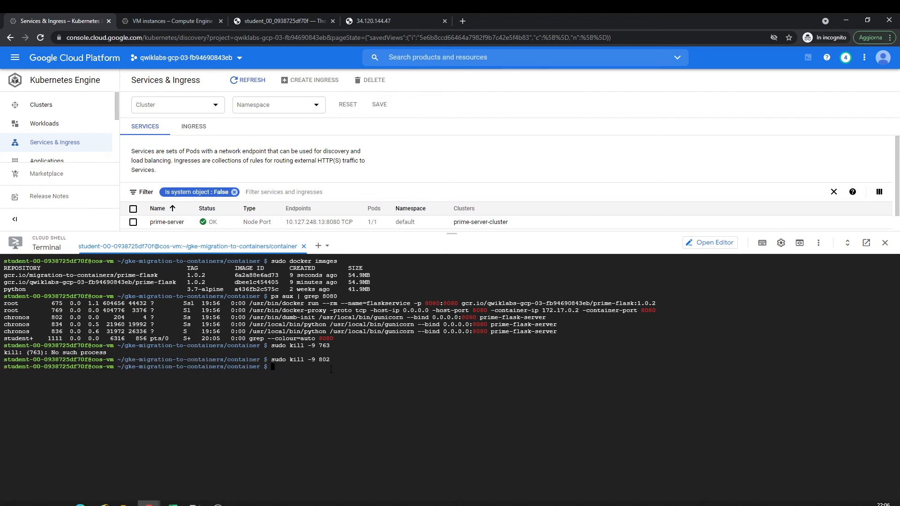
text(ps aux | grep 8080)
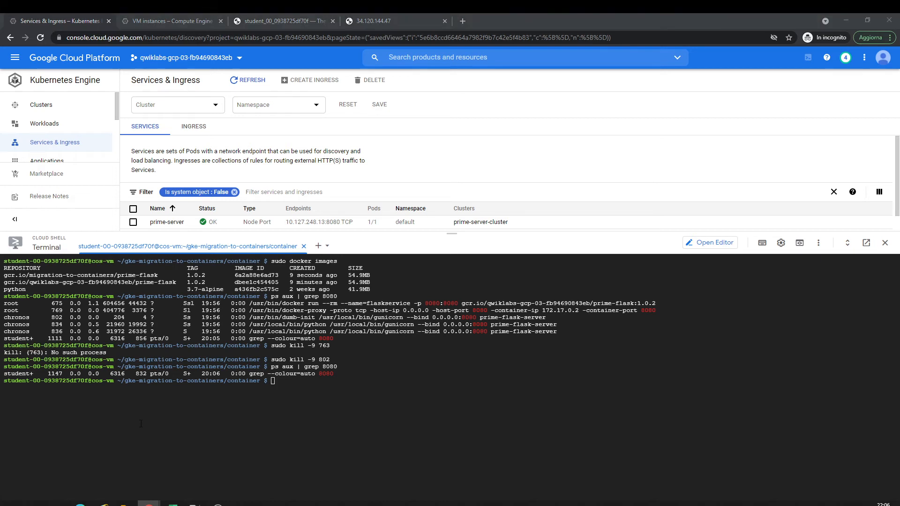
text(sudo docker run --rm -d --name=appuser -p 8080:8080 gcr.io/migration-to-containers/prime-flask:1.0.2)
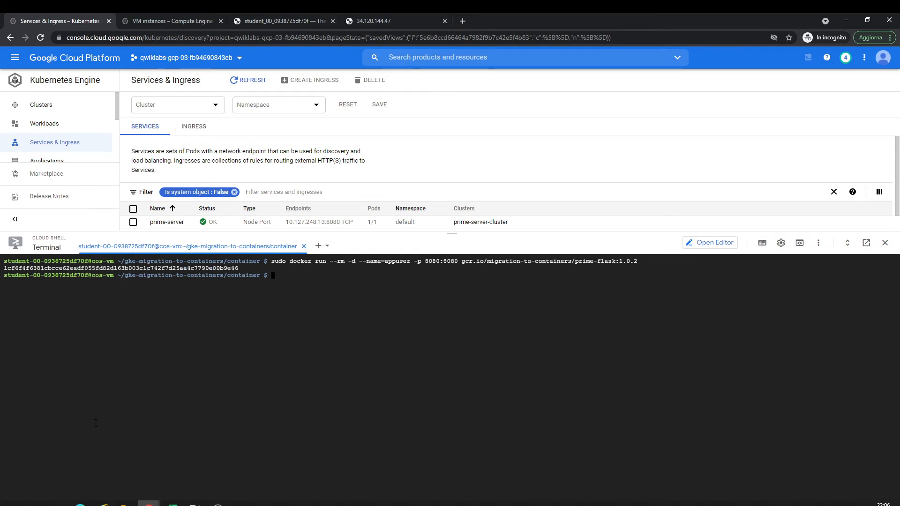
- Inspect the running prime-flask container and its processes on cos-vm, then exit the SSH session
text(p)
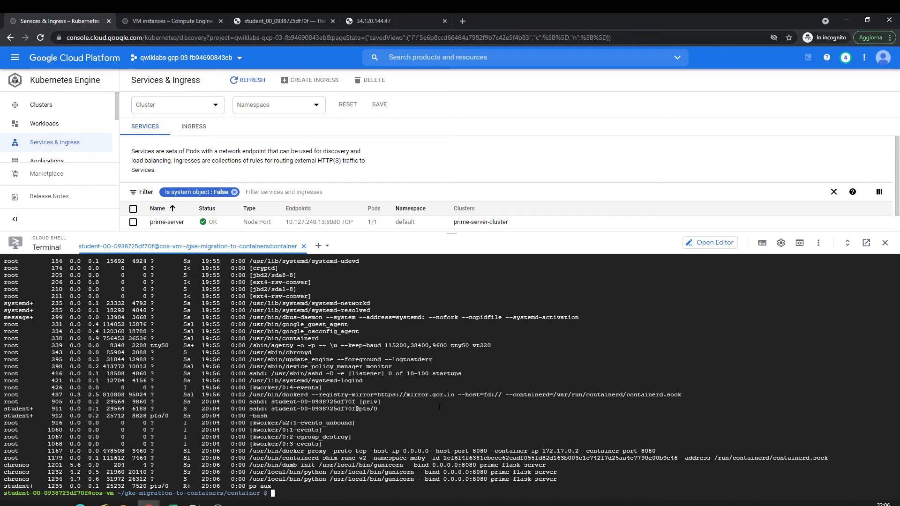
text(ls /usr/local/bin/python)
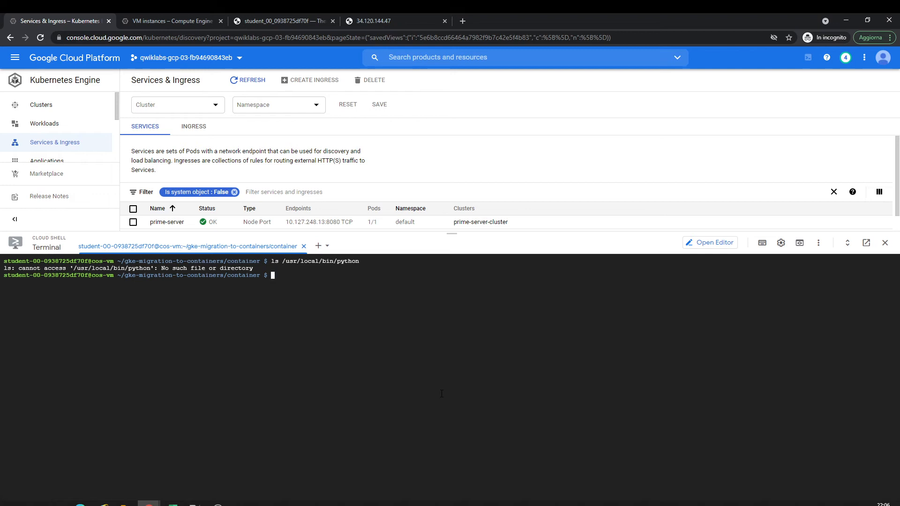
text(ls)
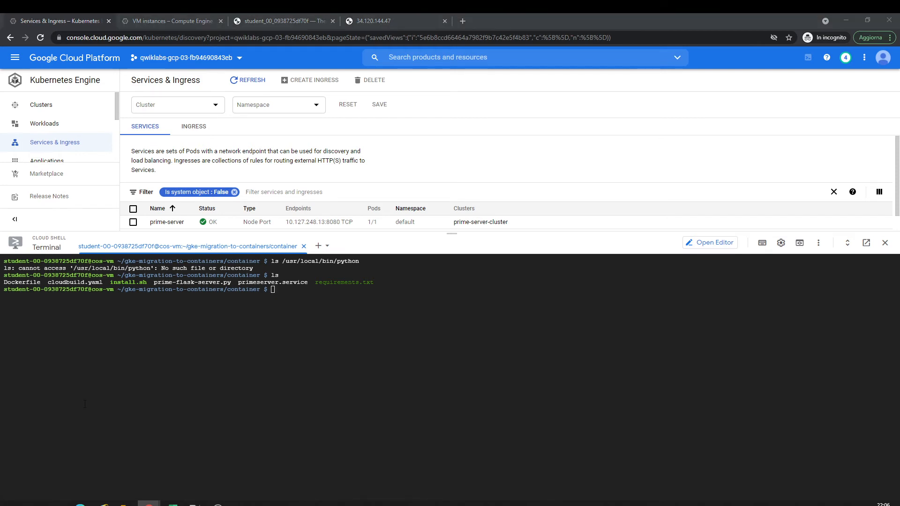
text(sudo docker ps |awk '/prime-flask/ {print $1}') ps aux)
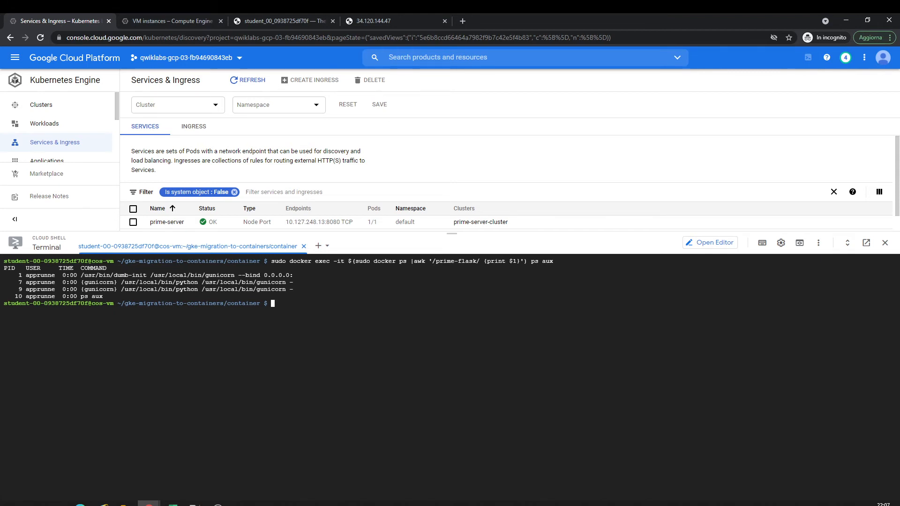
text(ex)
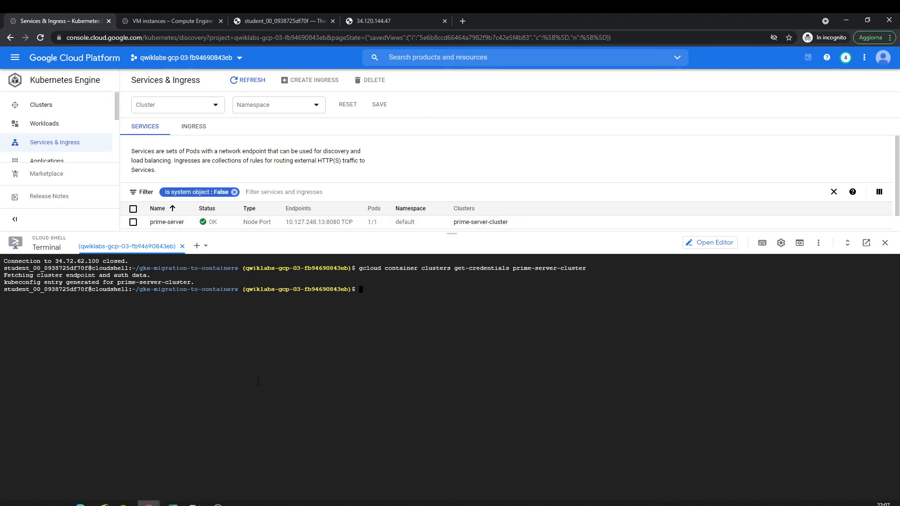
- List the prime-server pod and its gunicorn processes, then start make validate in the first tab
text(kubectl)
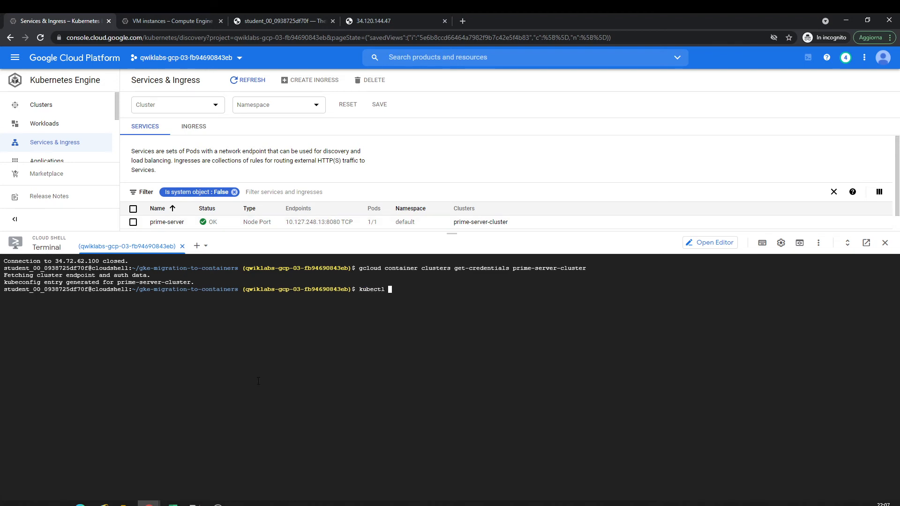
text(get pods)
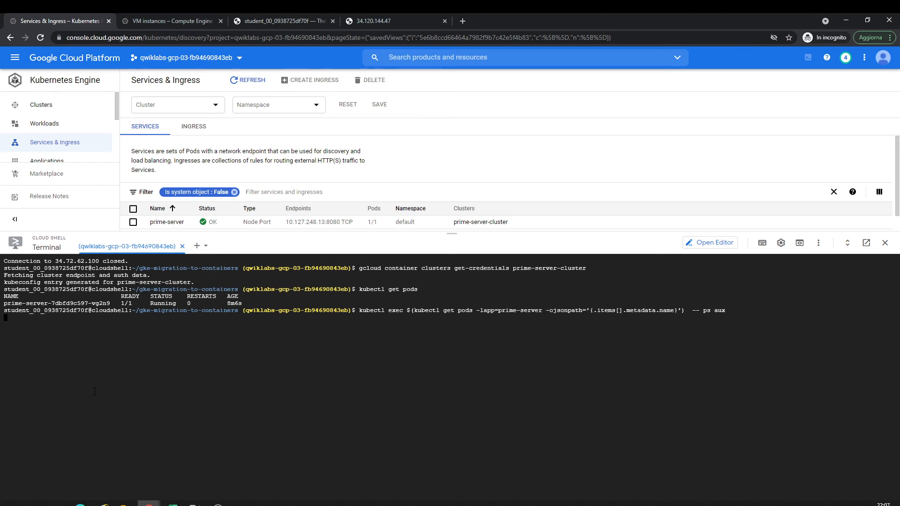
key(Return)
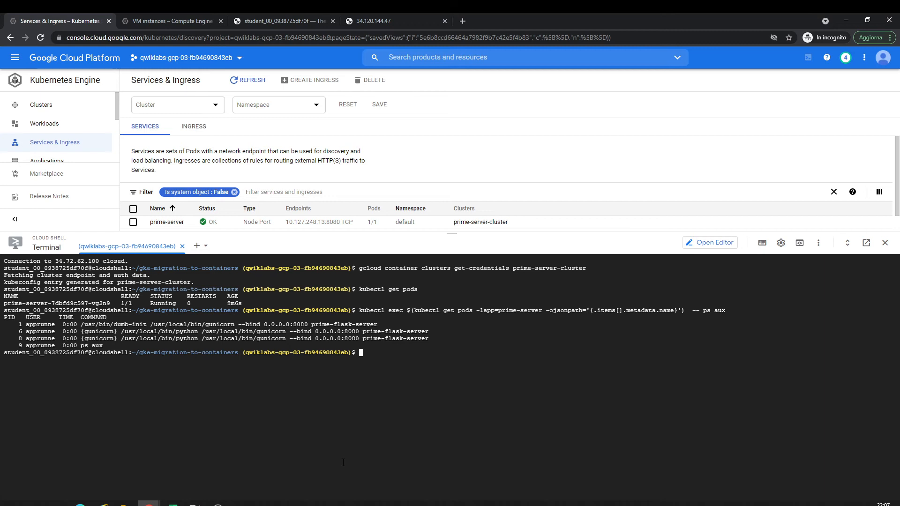
text(make v)
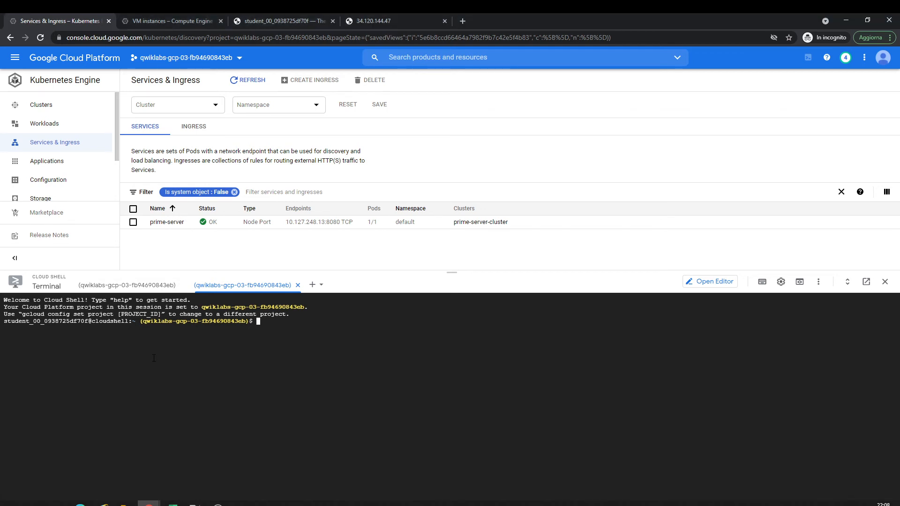
text(ab -c 120 -t 60)
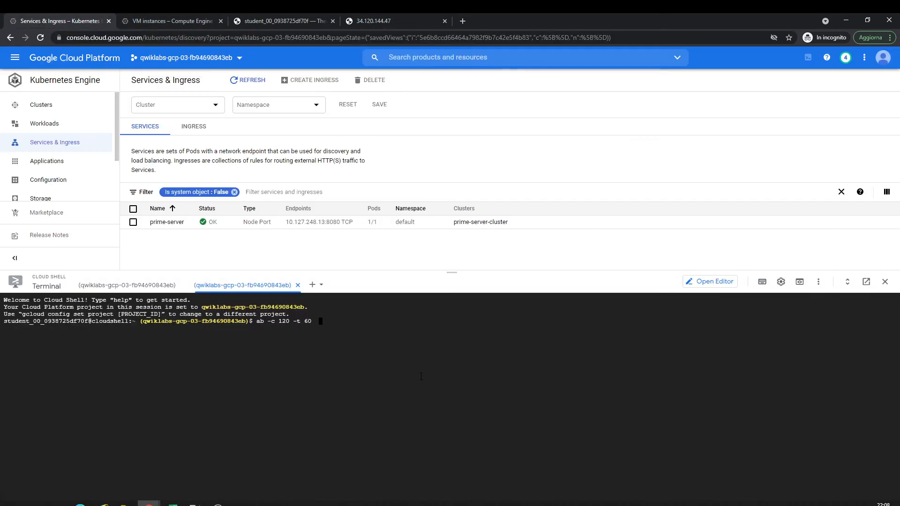
text(http://34.120.144.47/)
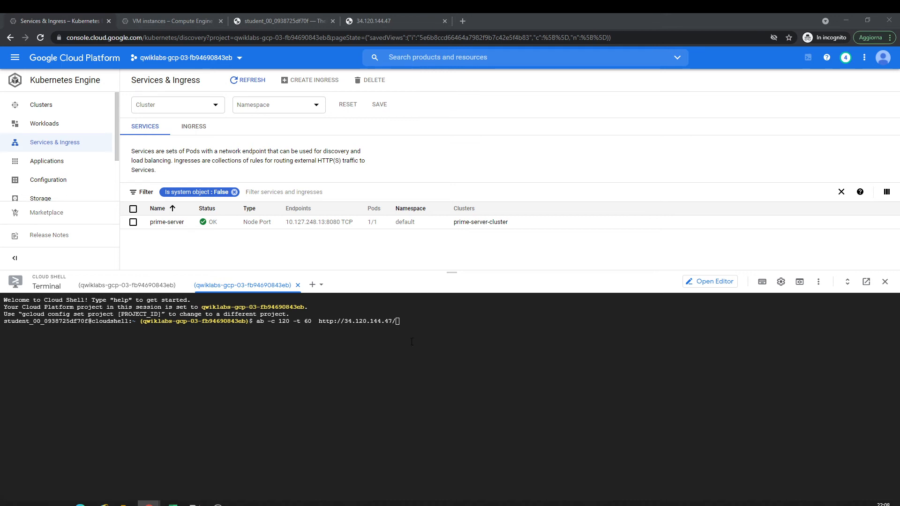
text(/prime/1000)
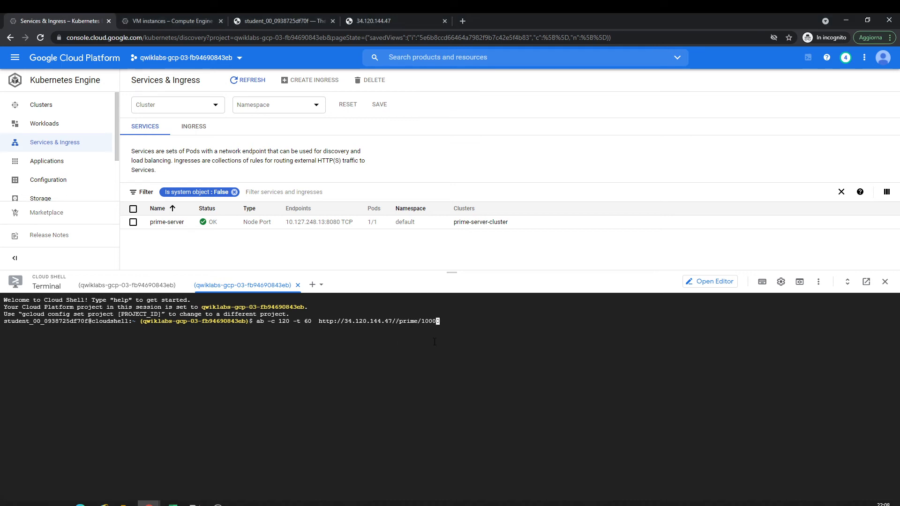
text(0)
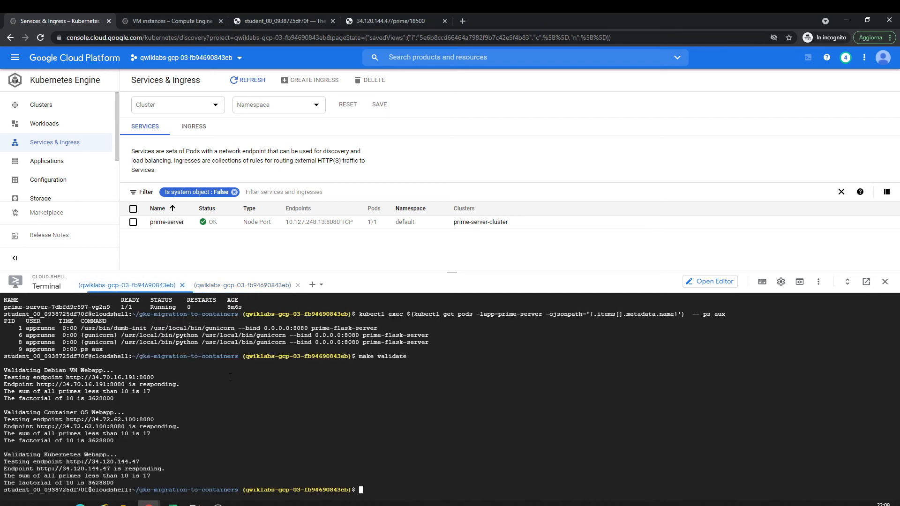
- Scale deployment/prime-server to 3 replicas and show it on the Workloads page
text(kubectl scale --replicas 3 deployment/prime-server)
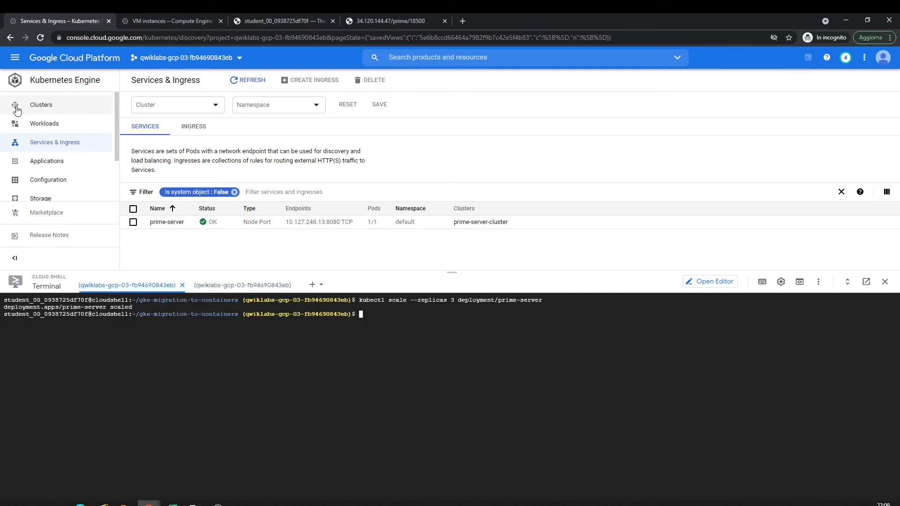
click(44, 123)
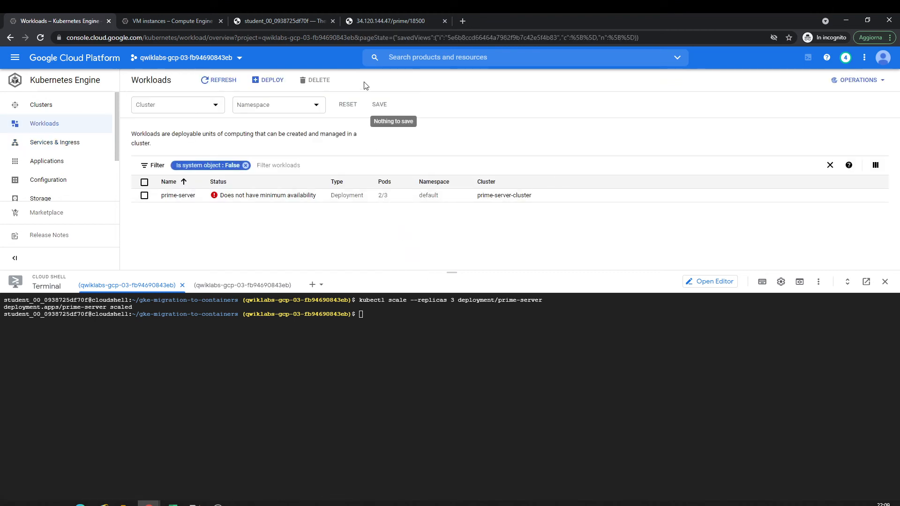
click(242, 286)
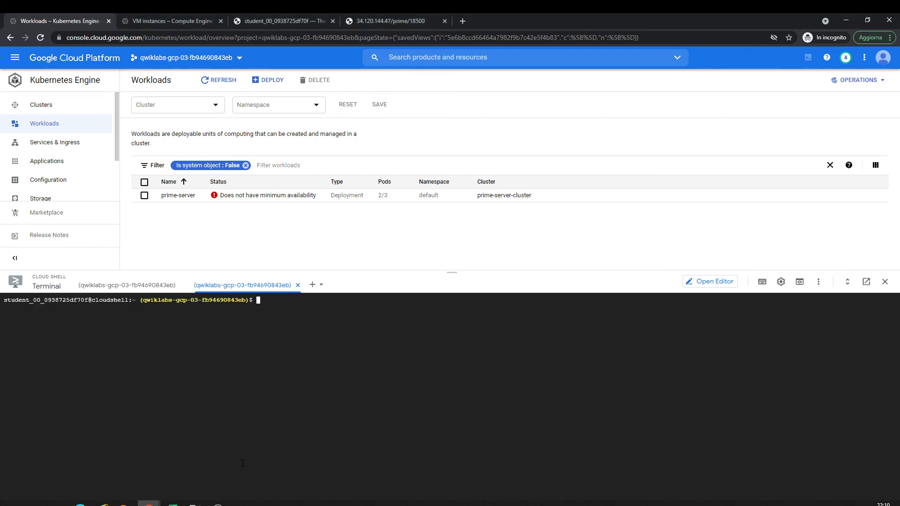
- Run the 60-second ab test against 34.120.144.47/prime/10000 and review the 12,738-request report
text(ab -c 120 -t 60  http://34.120.144.47/prime/10000)
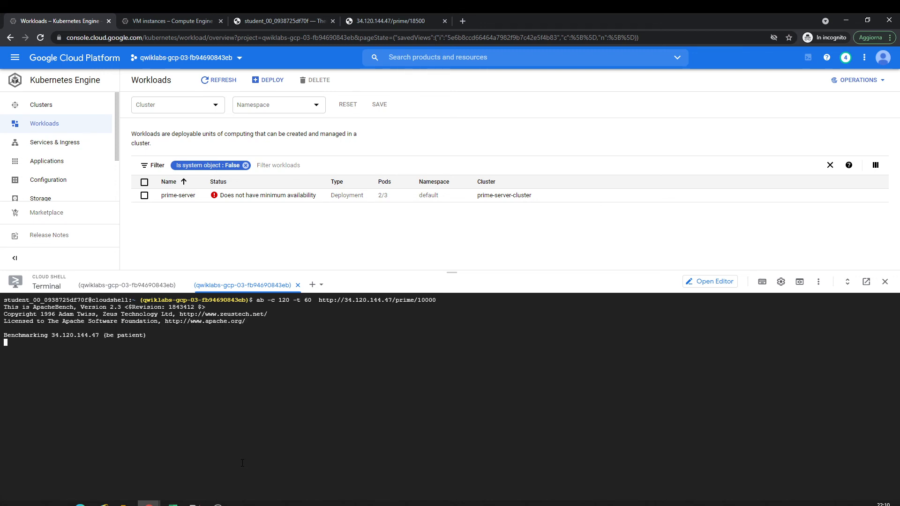
mouse_move(274, 93)
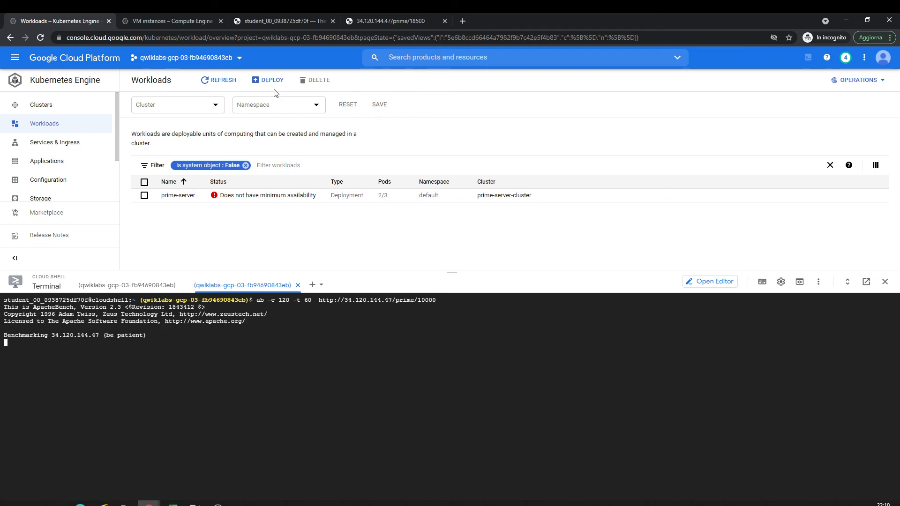
click(218, 79)
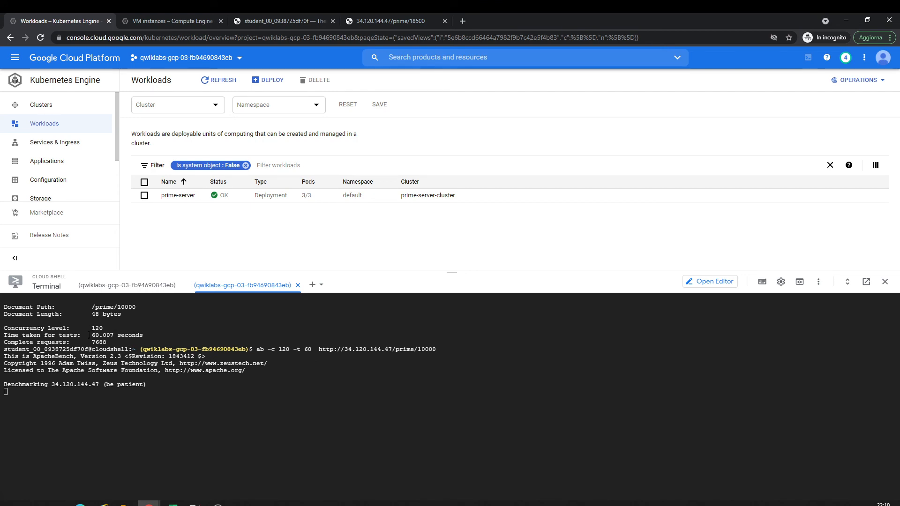
double_click(116, 334)
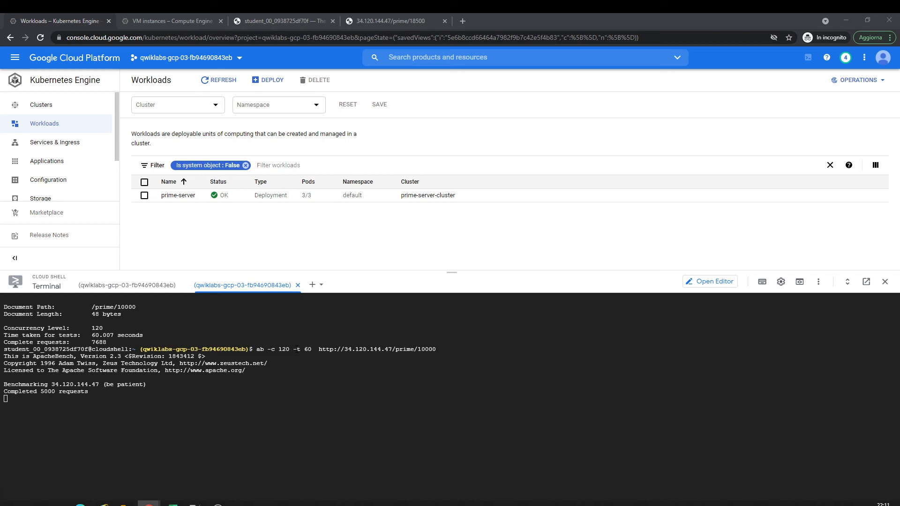
click(170, 20)
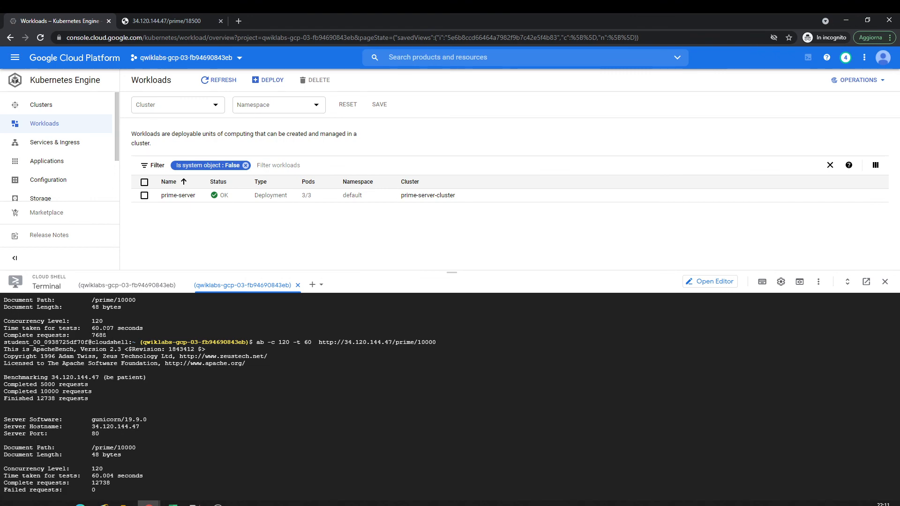
scroll(down, 3)
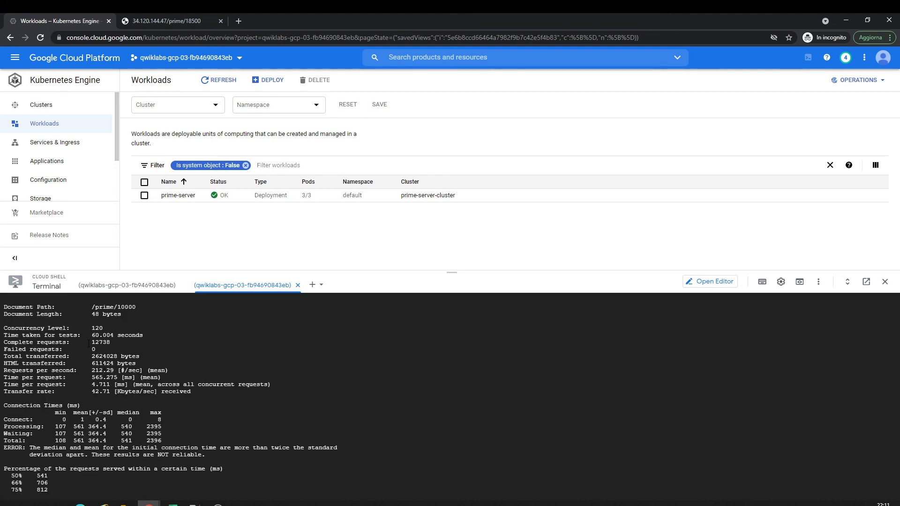
double_click(100, 342)
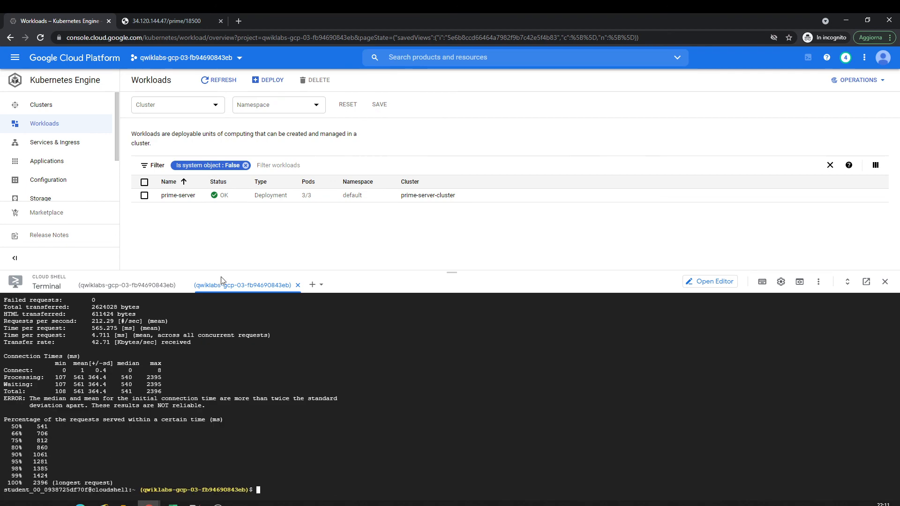
- Inspect the prime-server deployment details and return to the Workloads overview
click(145, 195)
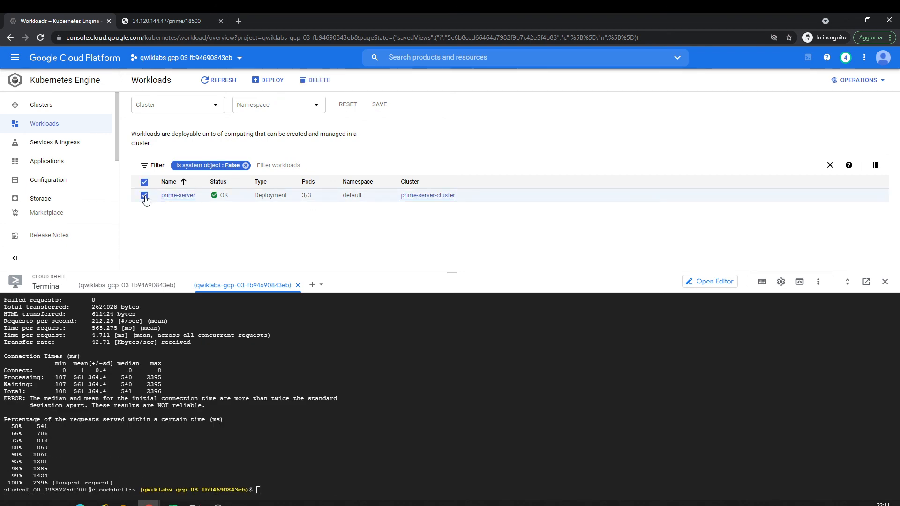
mouse_move(348, 111)
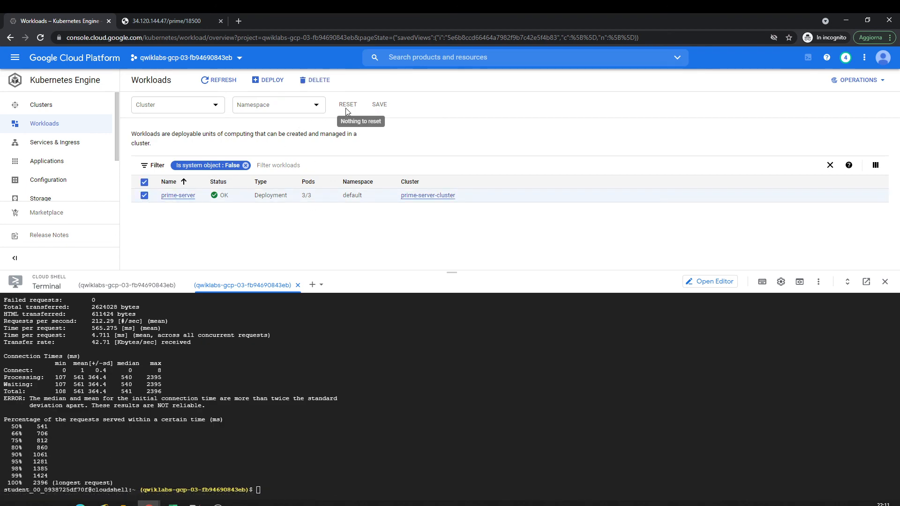
mouse_move(178, 195)
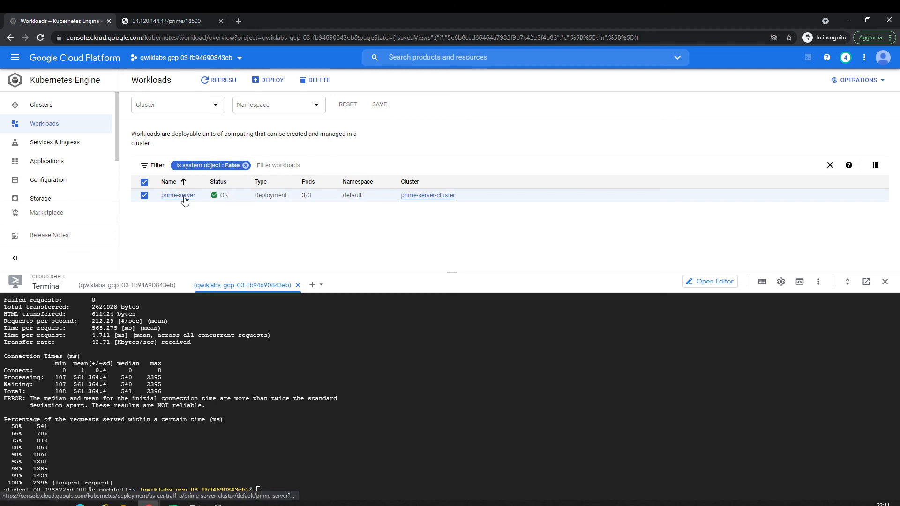
click(177, 195)
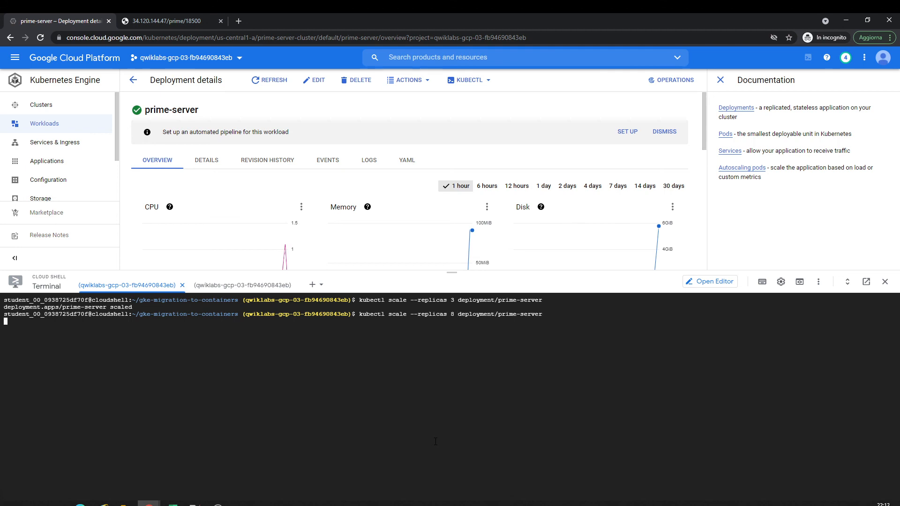
click(133, 80)
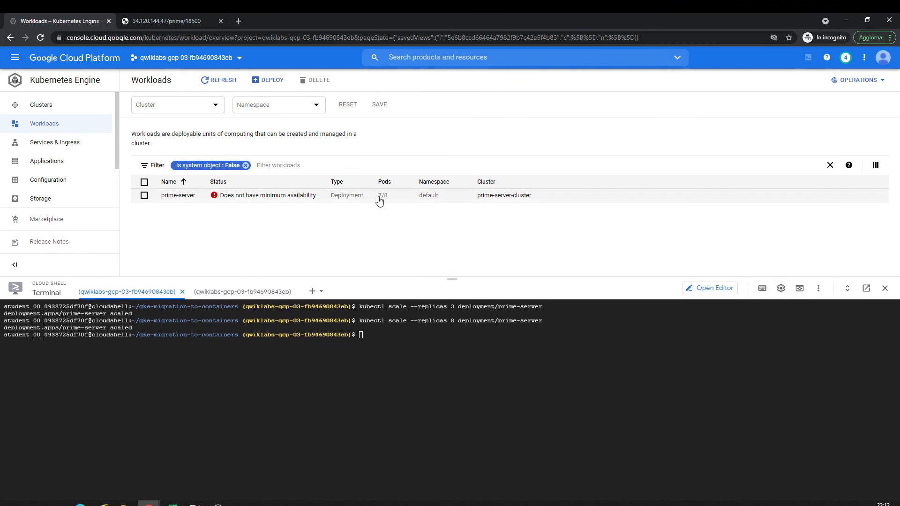
- Refresh Workloads until prime-server shows 8/8 pods and list them with kubectl get pods
click(222, 80)
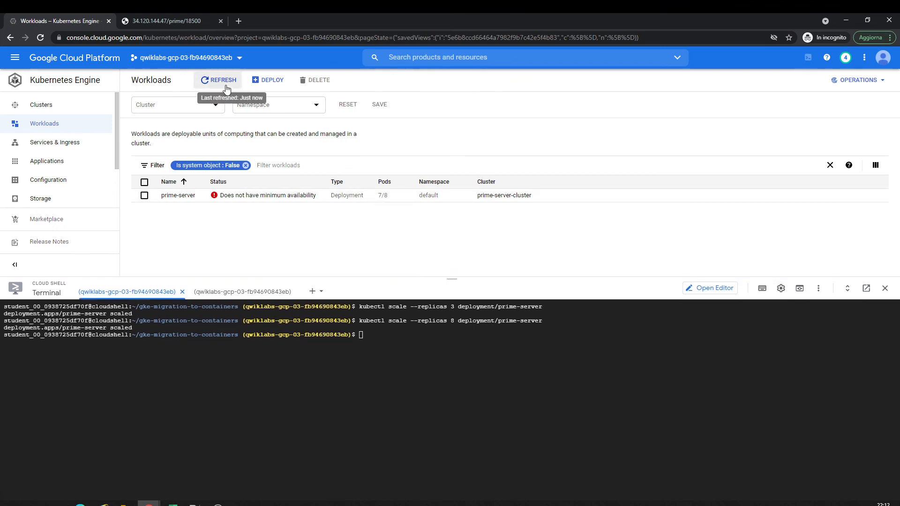
click(222, 79)
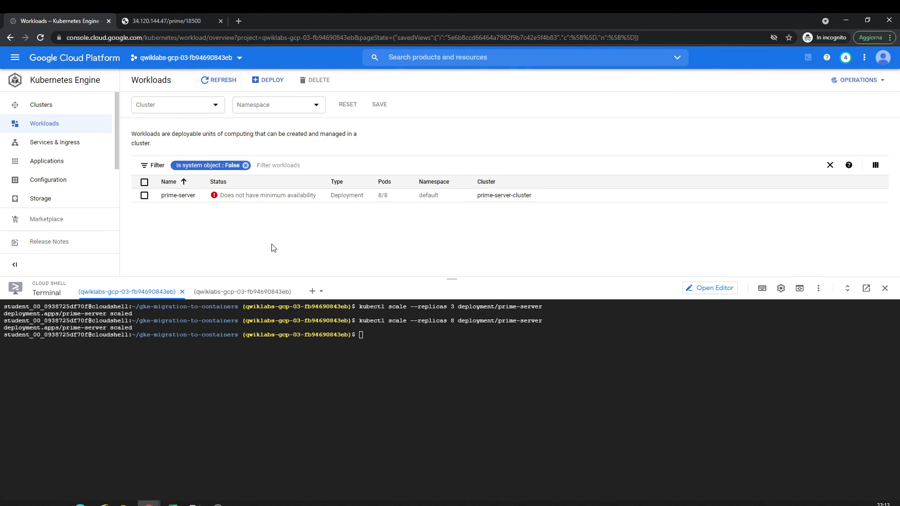
click(223, 79)
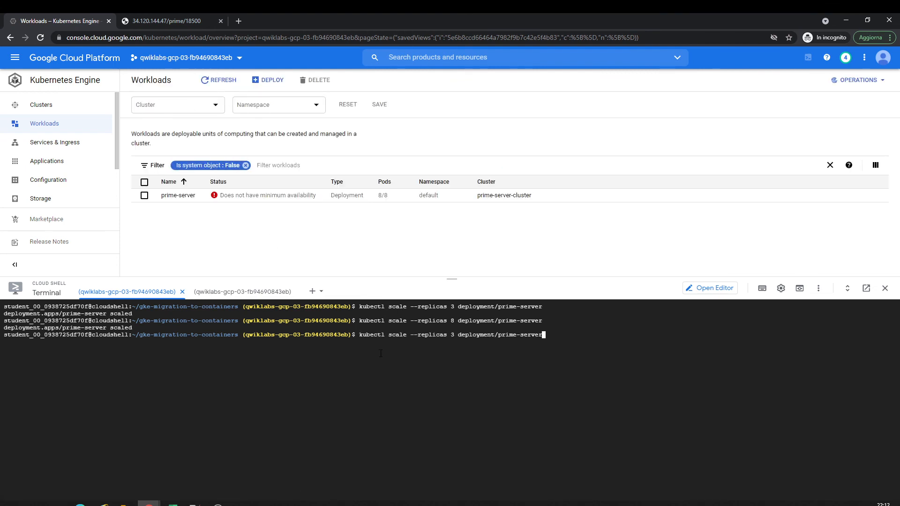
text(kubectl get pods)
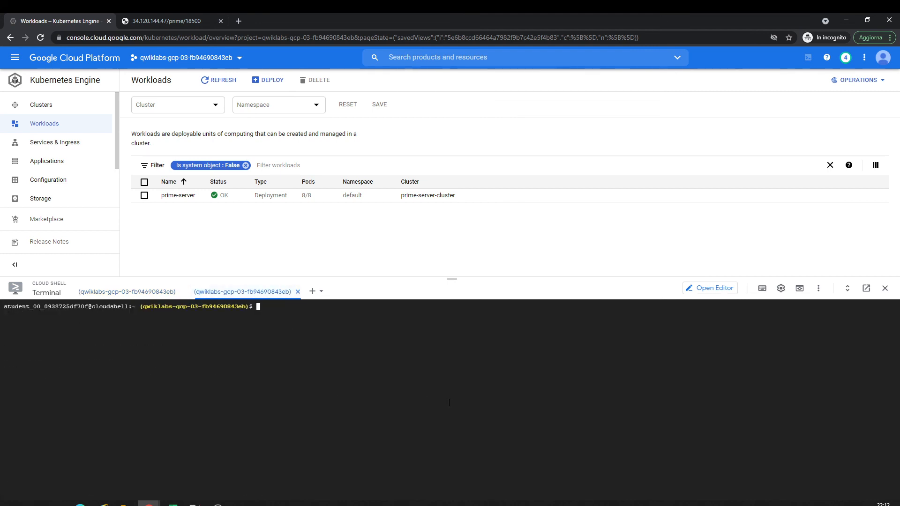
- Run ab -c 120 -t 60 against the eight-replica server: 15,134 requests, about 252 requests/second
text(ab -c 120 -t 60 http://34.120.144.47/prime/10000)
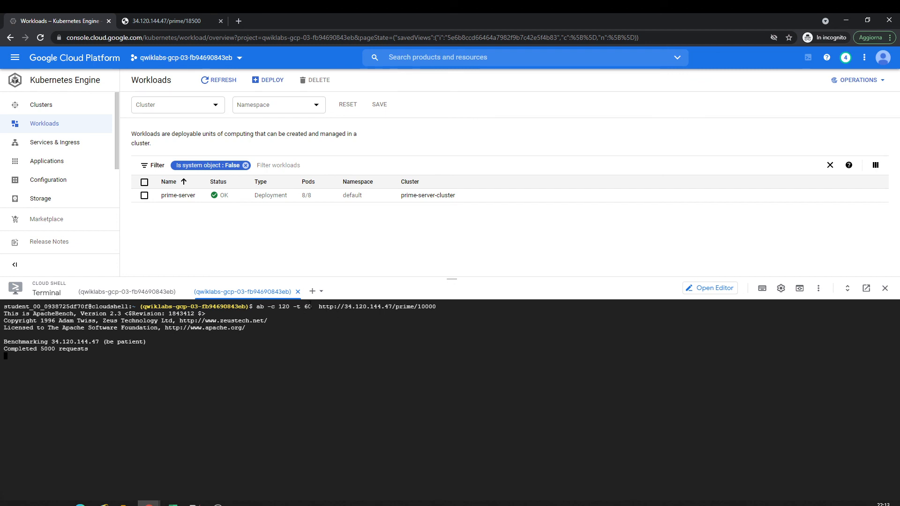
double_click(302, 306)
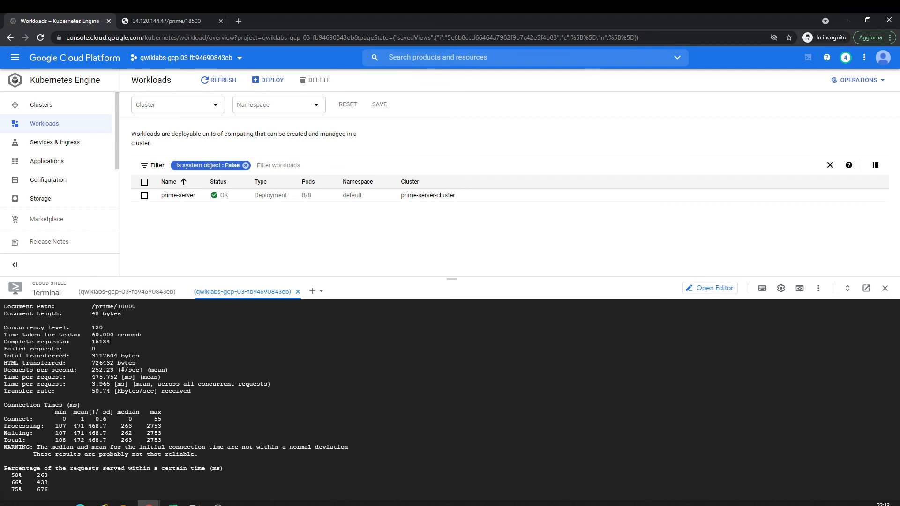
triple_click(57, 341)
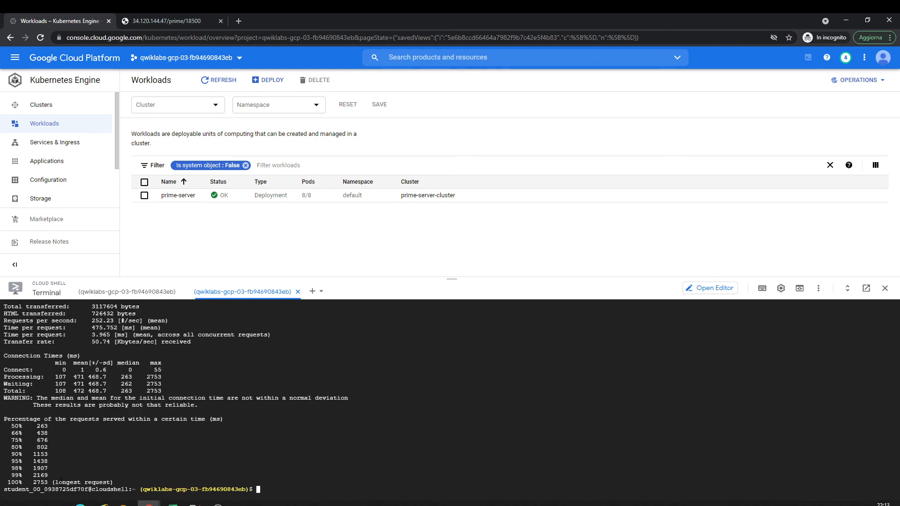
mouse_move(184, 474)
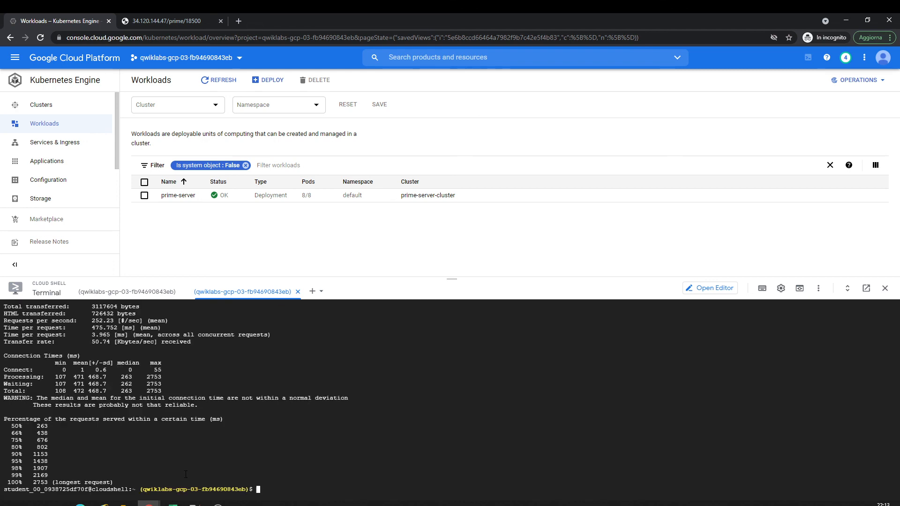